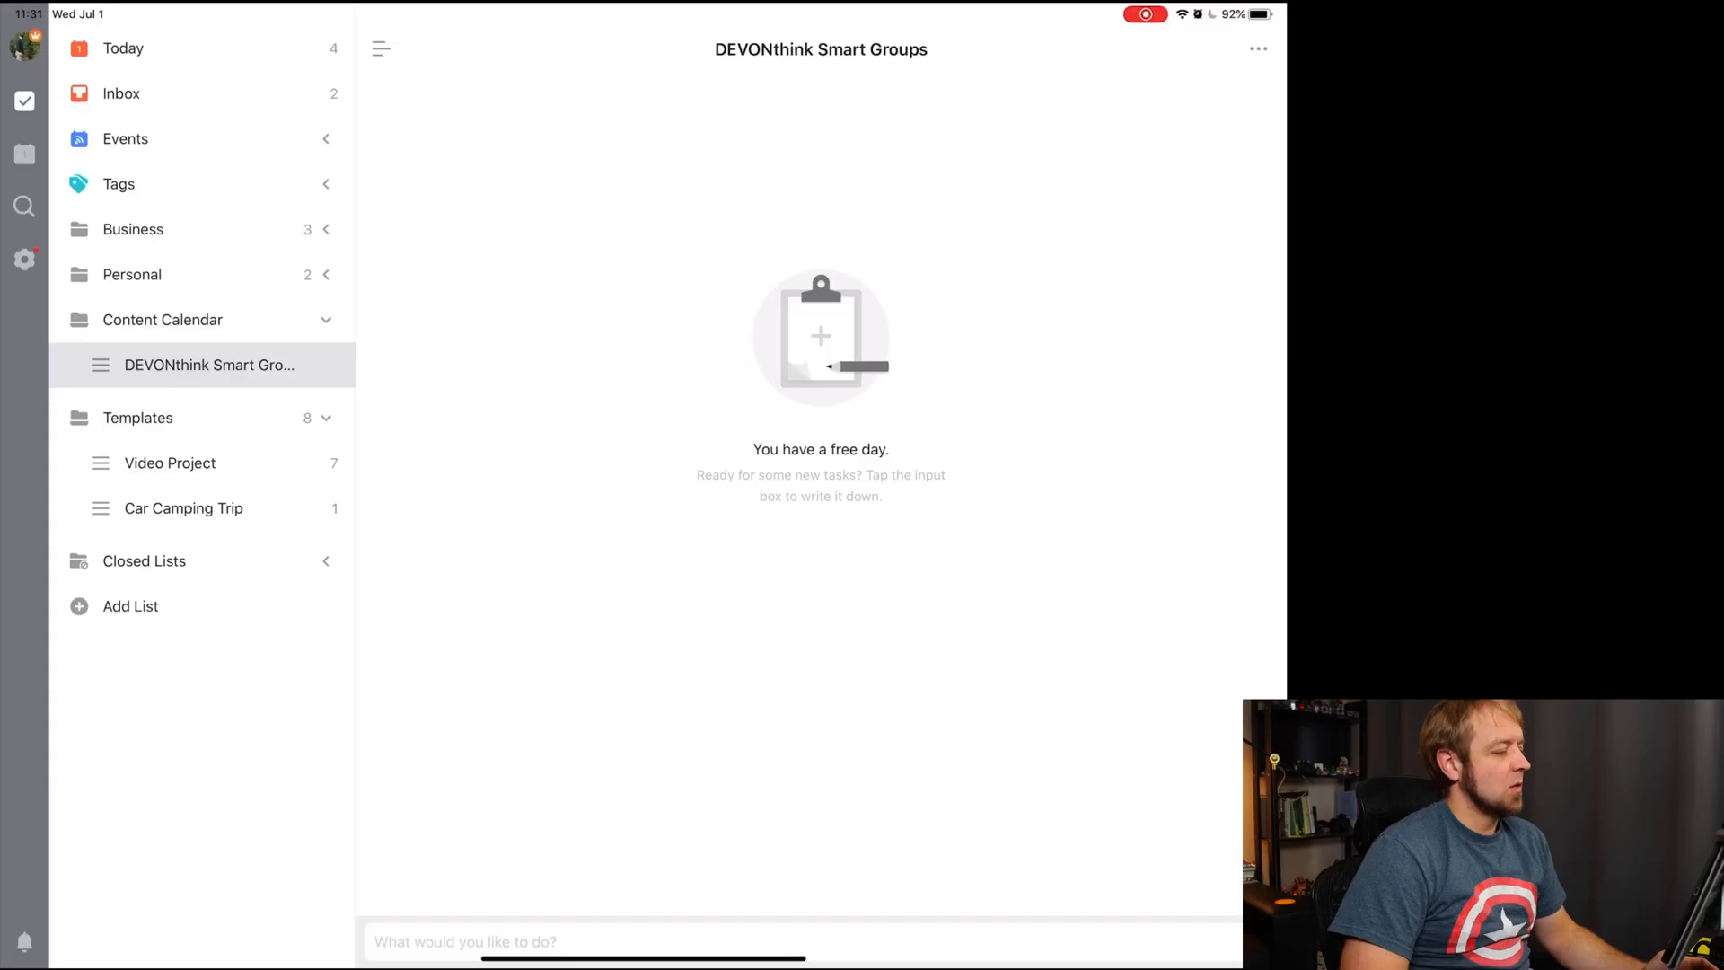
# Step: Collapse the Templates folder so the Video Project and Car Camping Trip lists are hidden
pyautogui.click(325, 418)
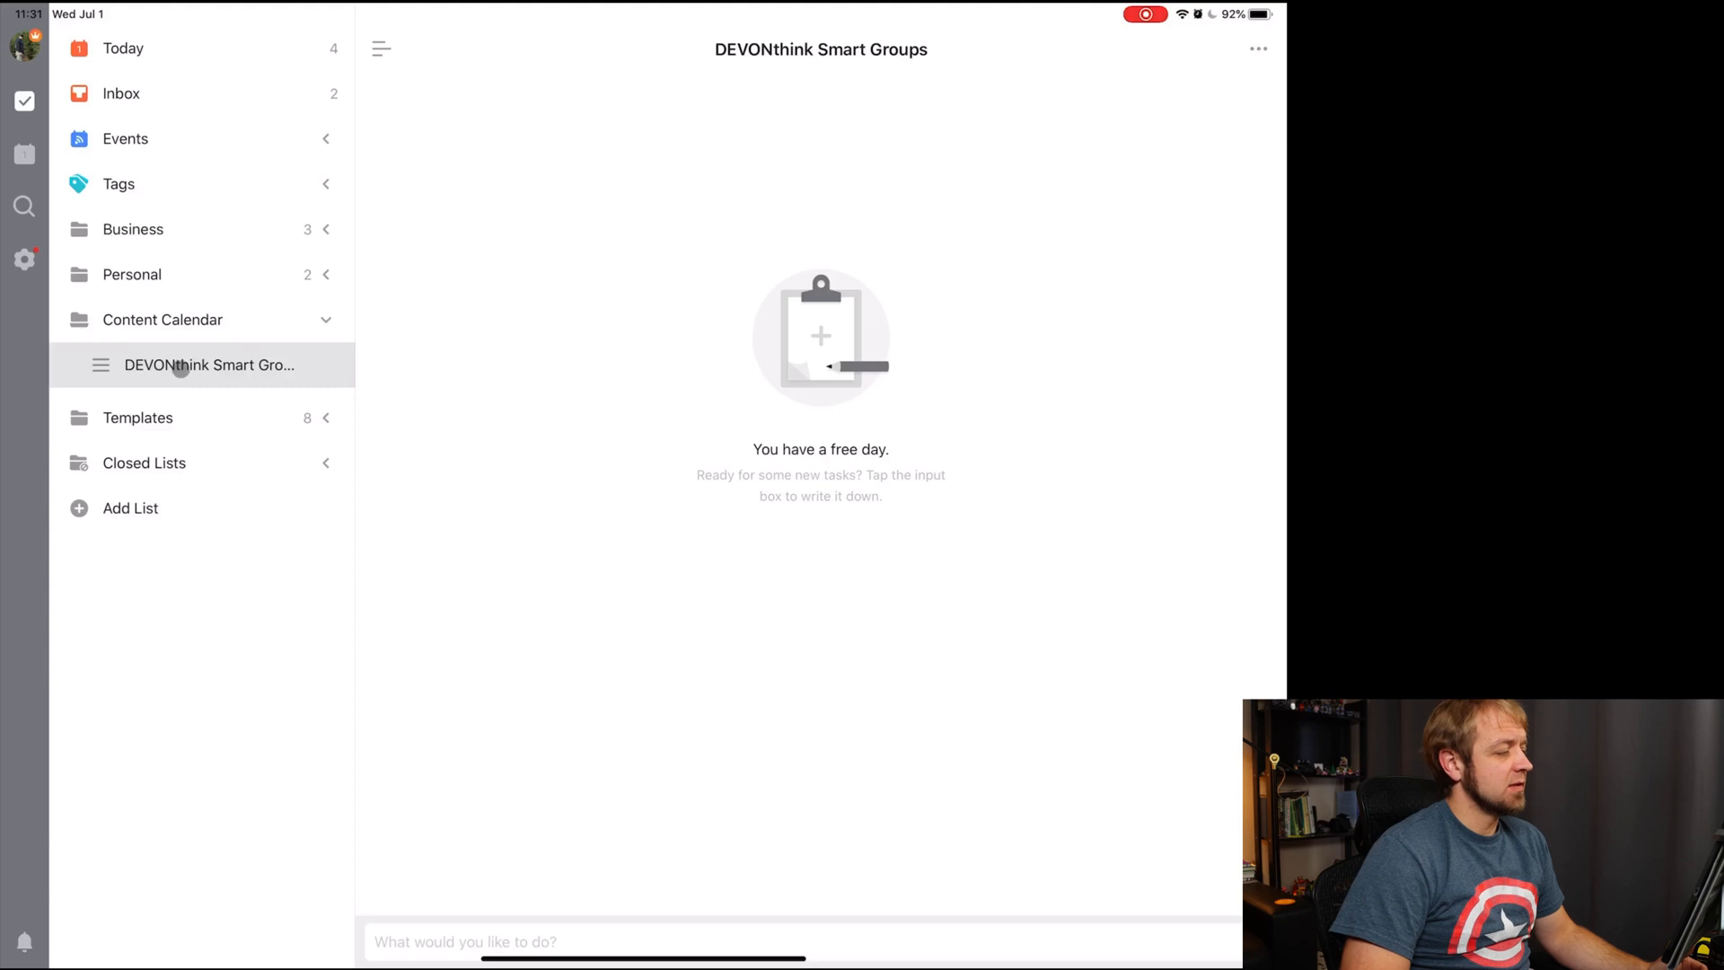
pyautogui.moveTo(821, 50)
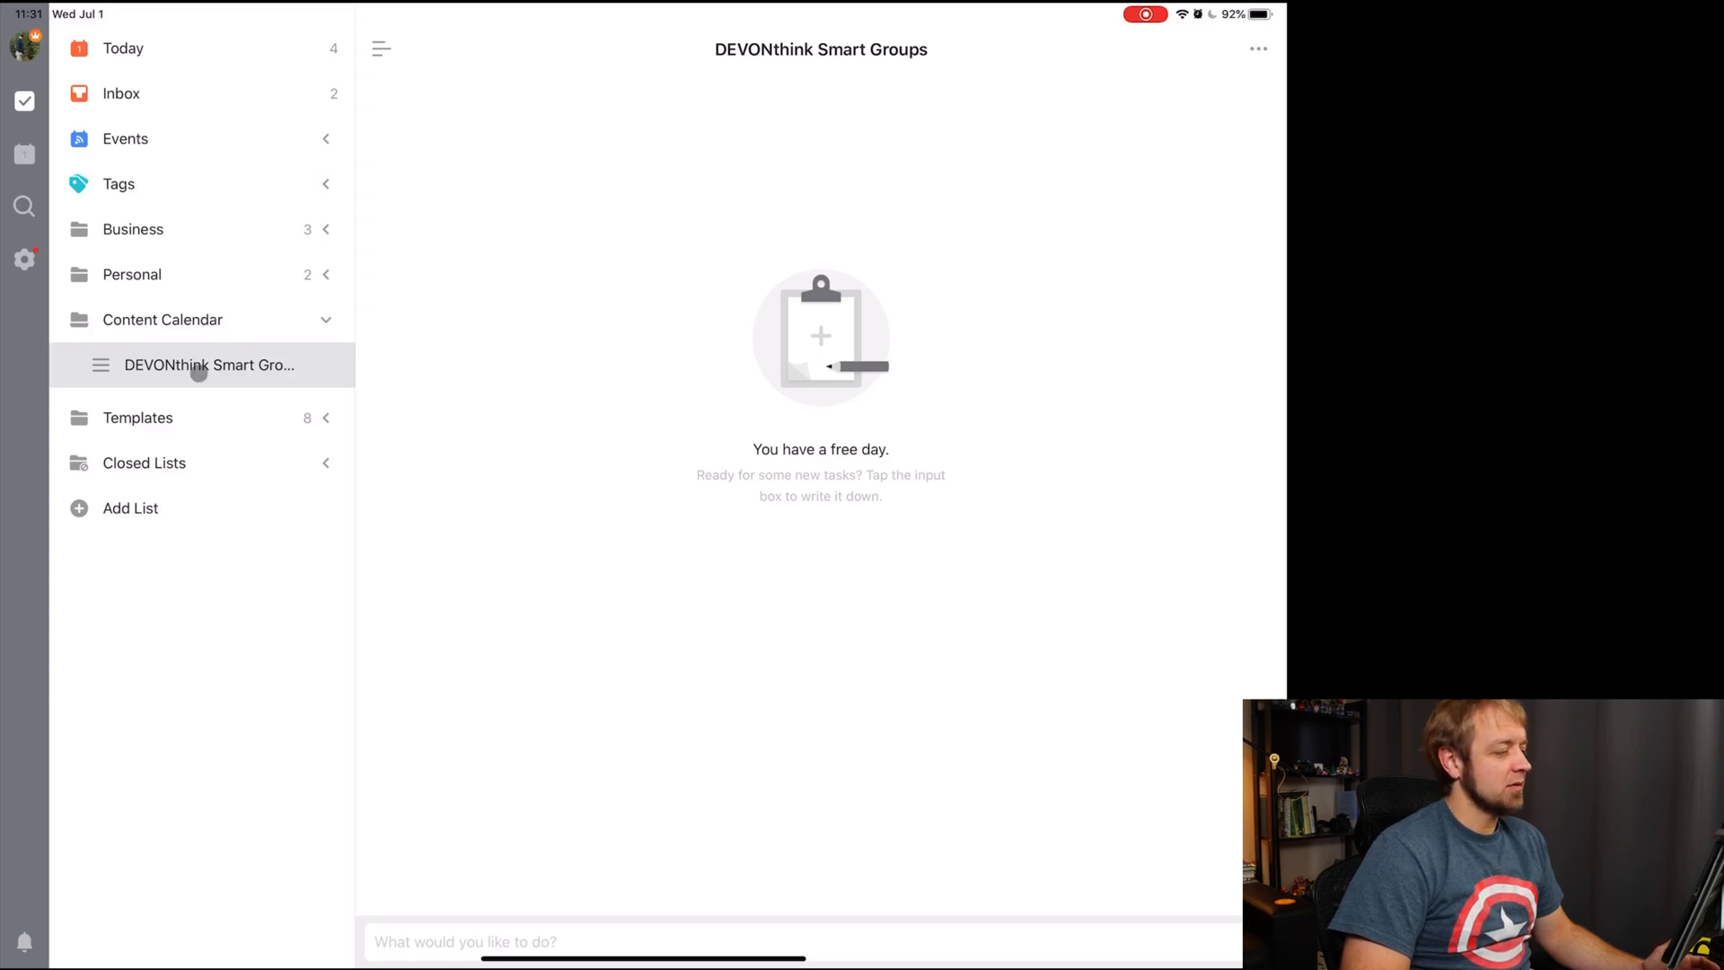
pyautogui.click(1257, 48)
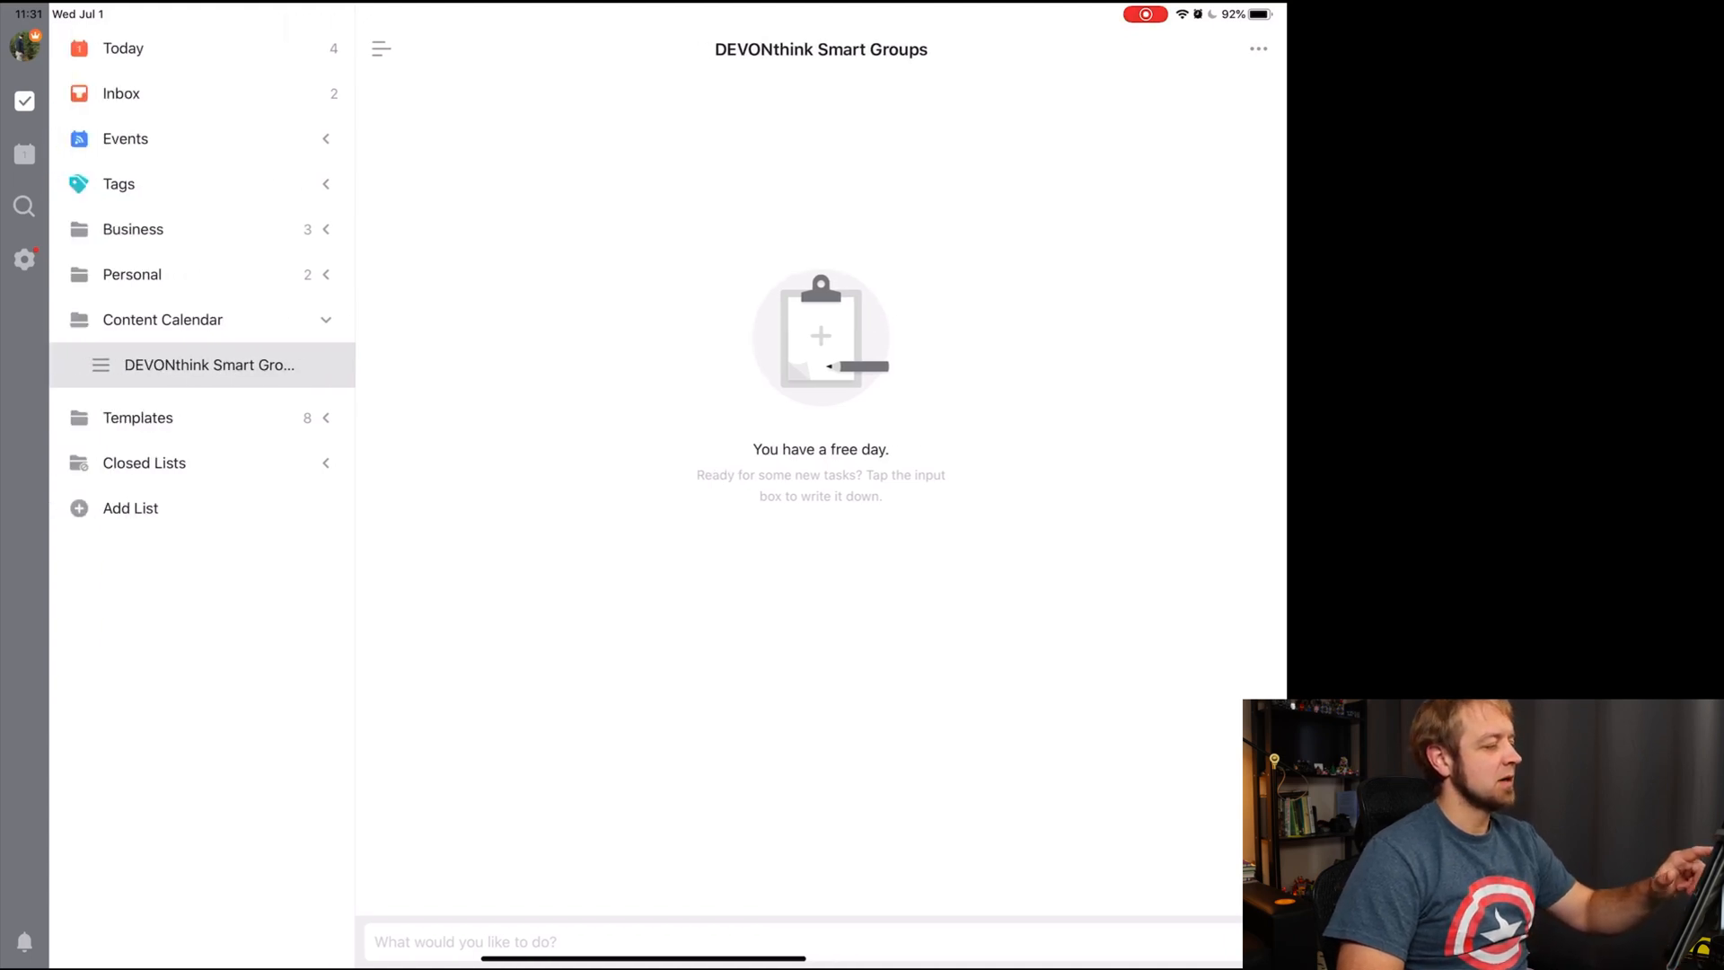
# Step: Close the DEVONthink Smart Groups list from its quick-action settings and confirm the closing
pyautogui.moveTo(197, 365); pyautogui.dragTo(67, 364)
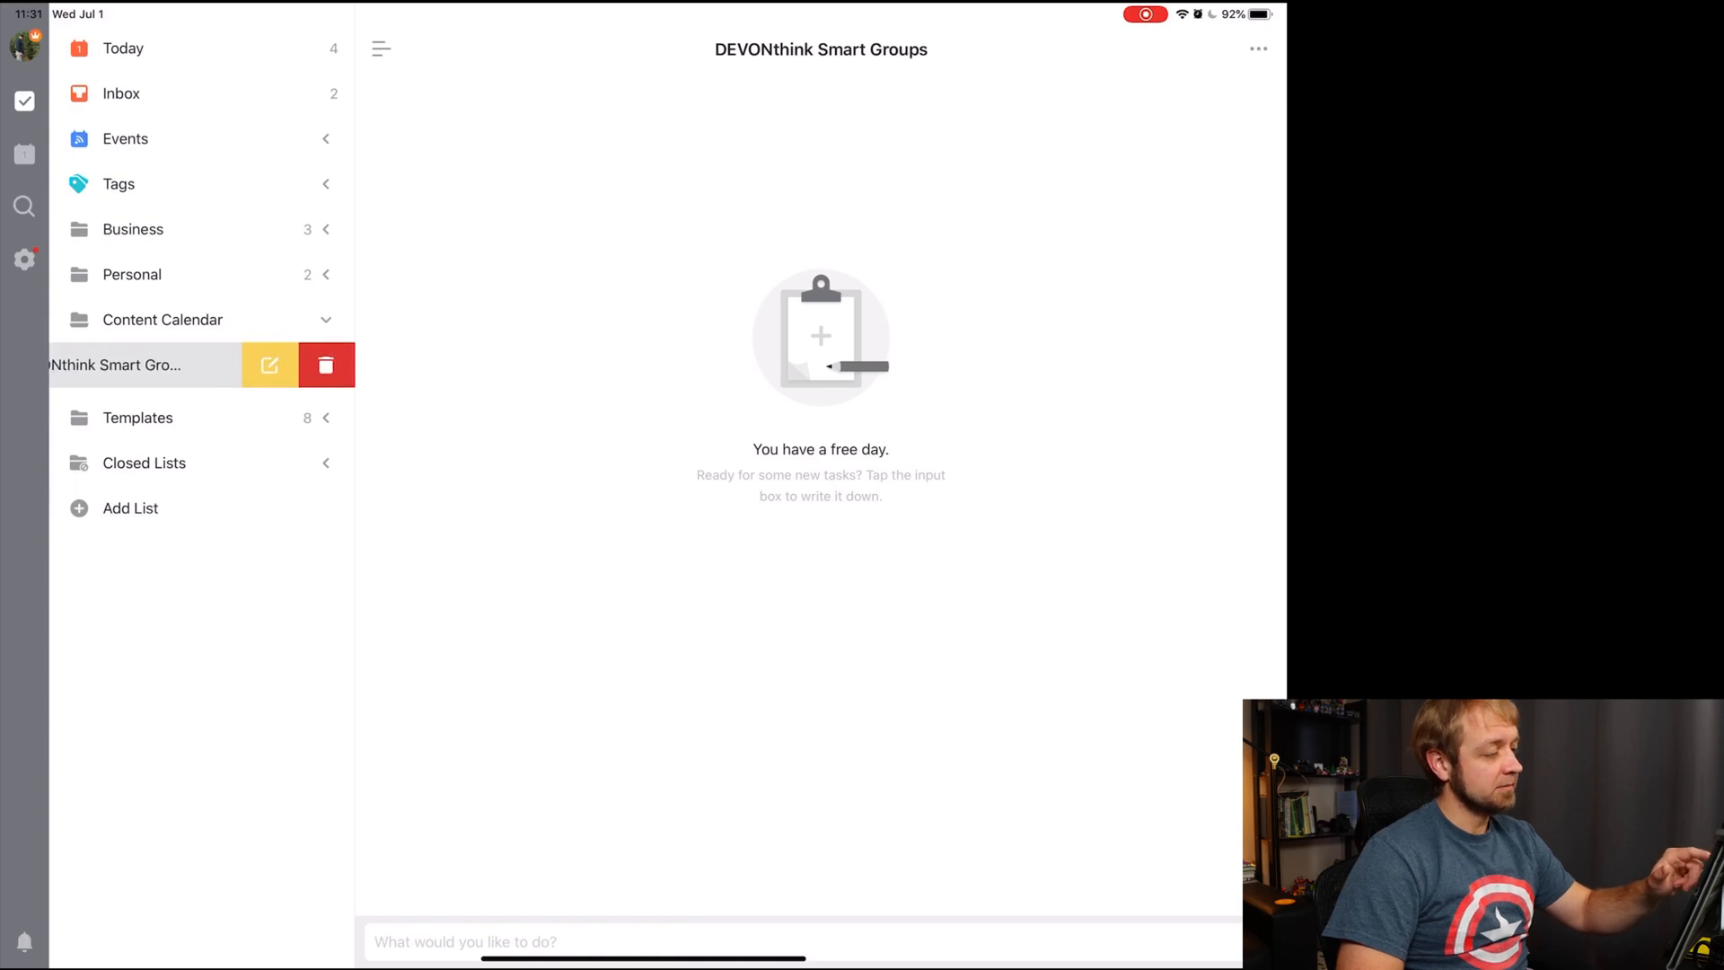
pyautogui.click(267, 365)
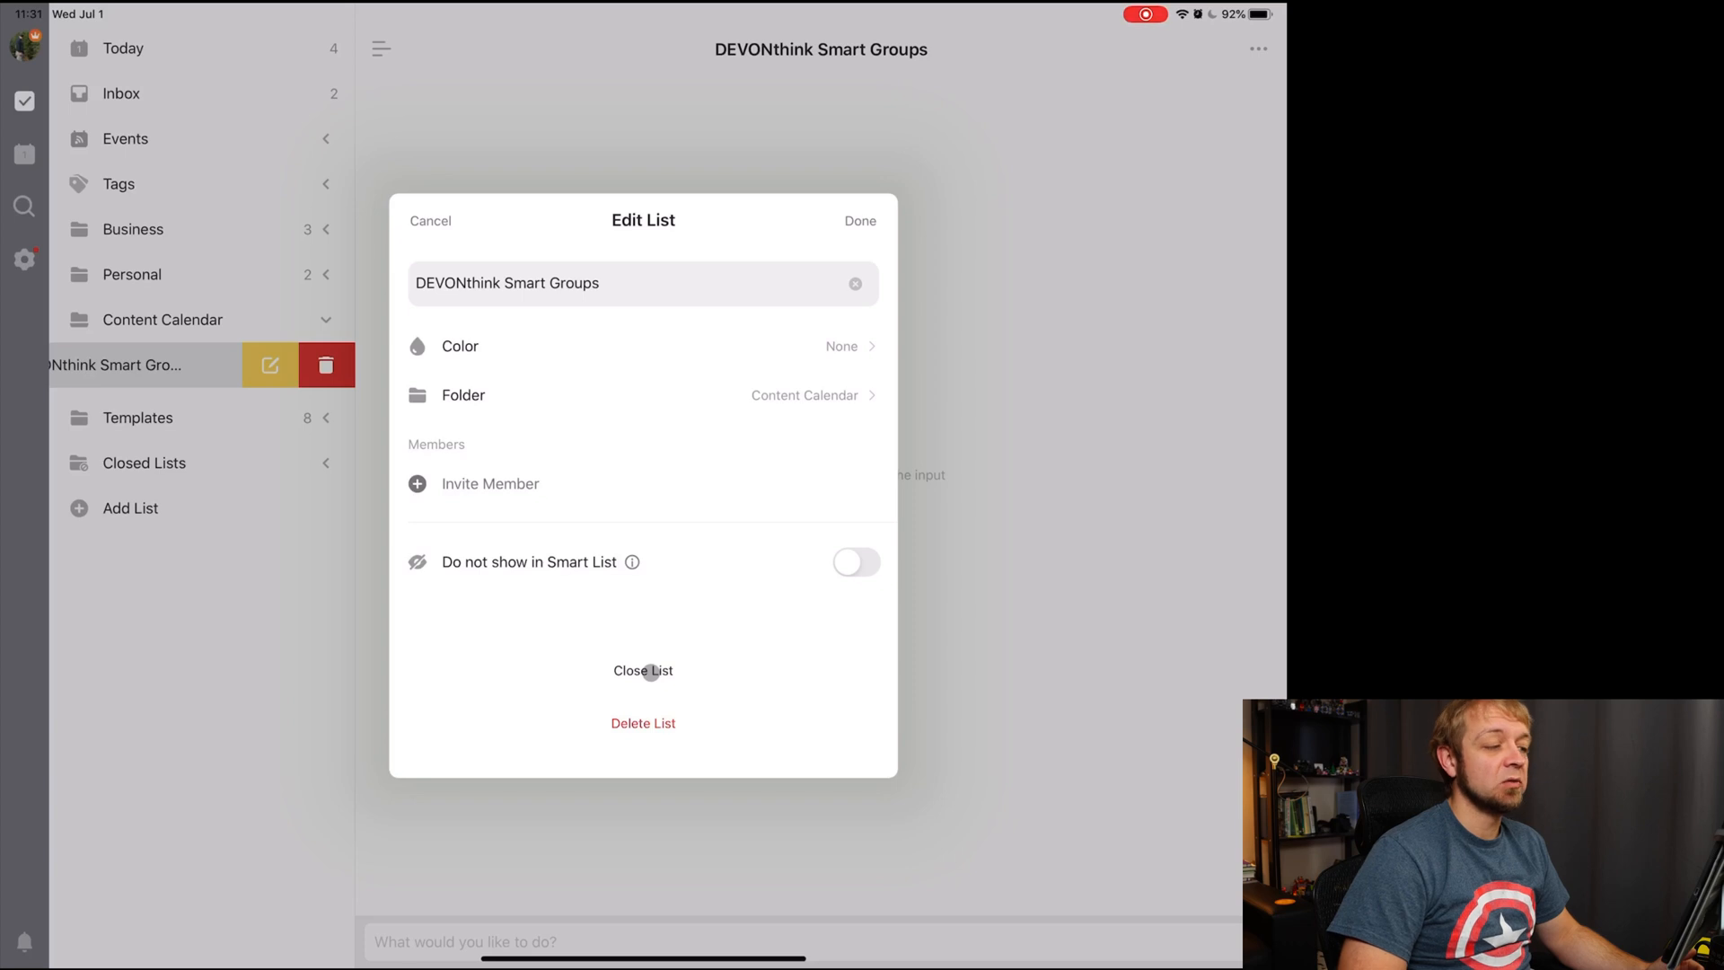
pyautogui.click(643, 670)
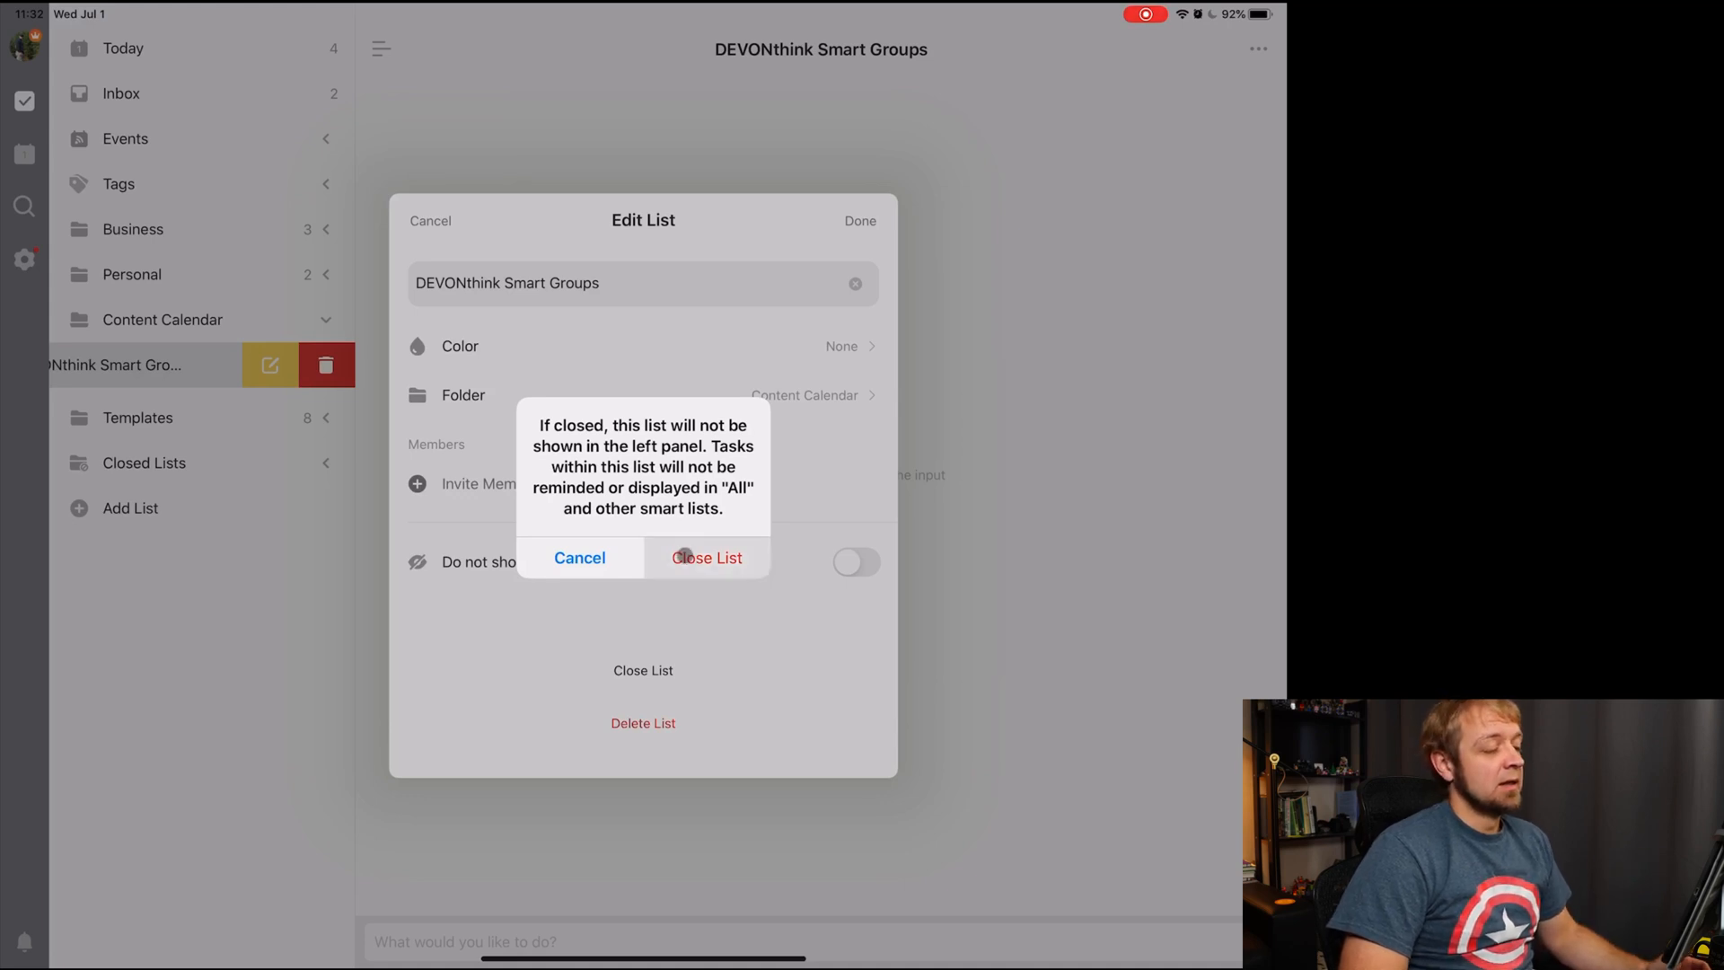
pyautogui.click(707, 556)
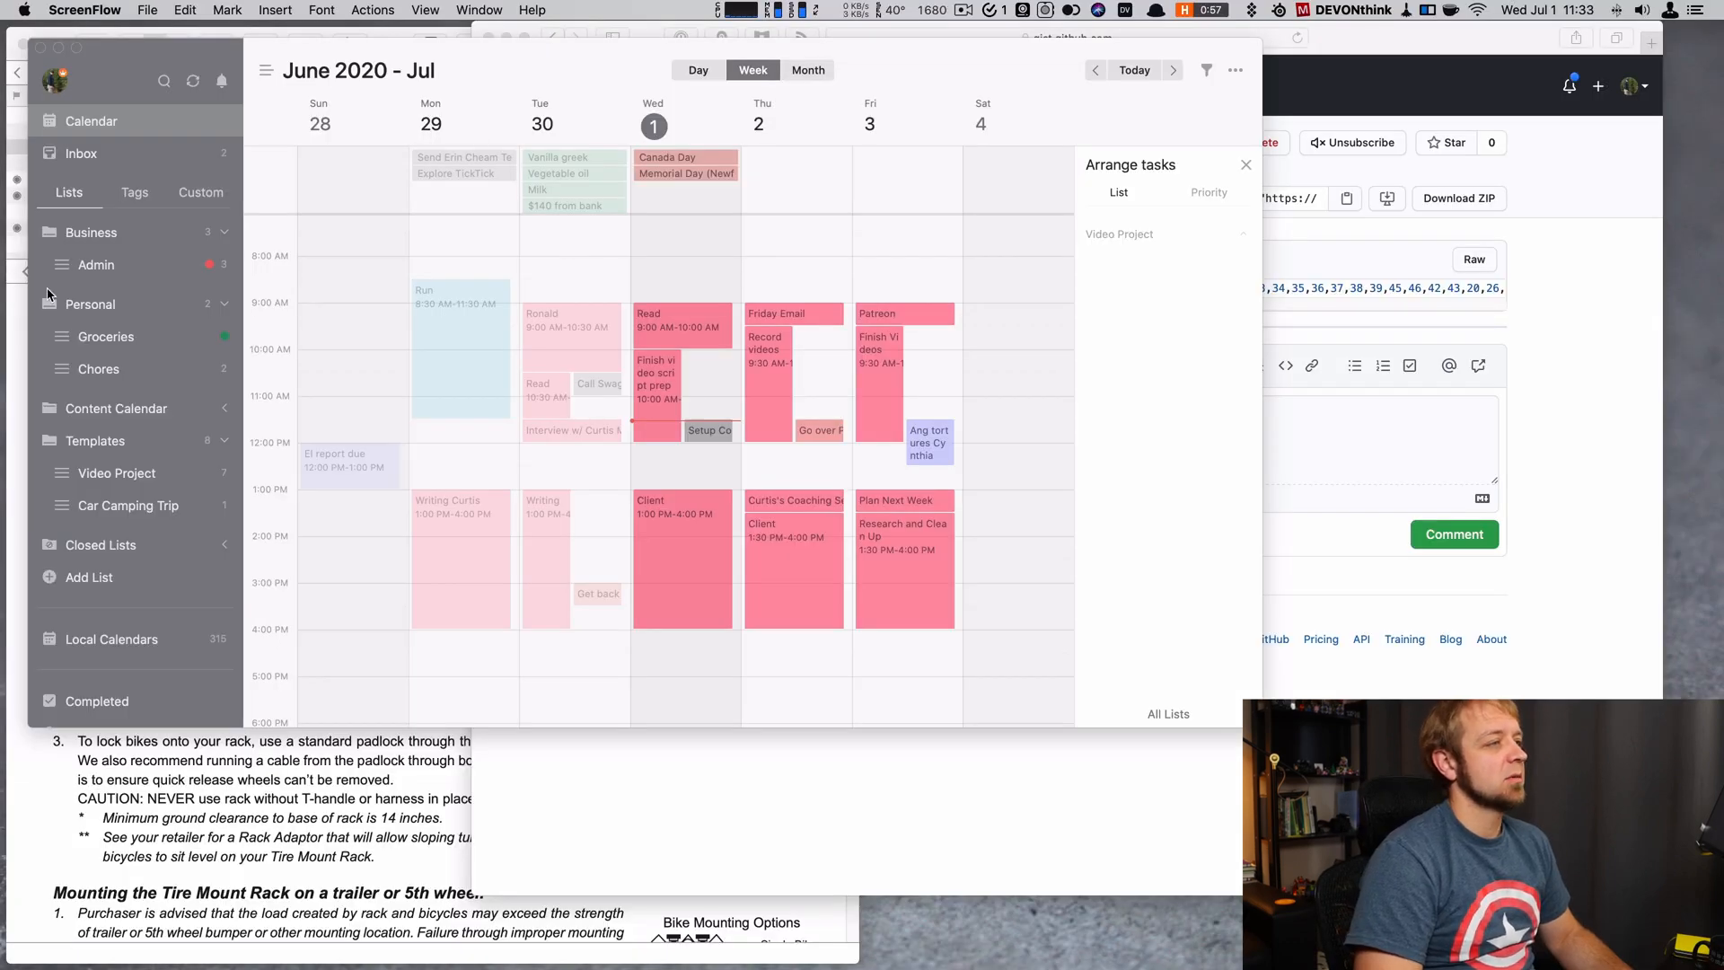
# Step: Start closing the Groceries list from its context menu, then cancel so it stays in the sidebar
pyautogui.rightClick(106, 336)
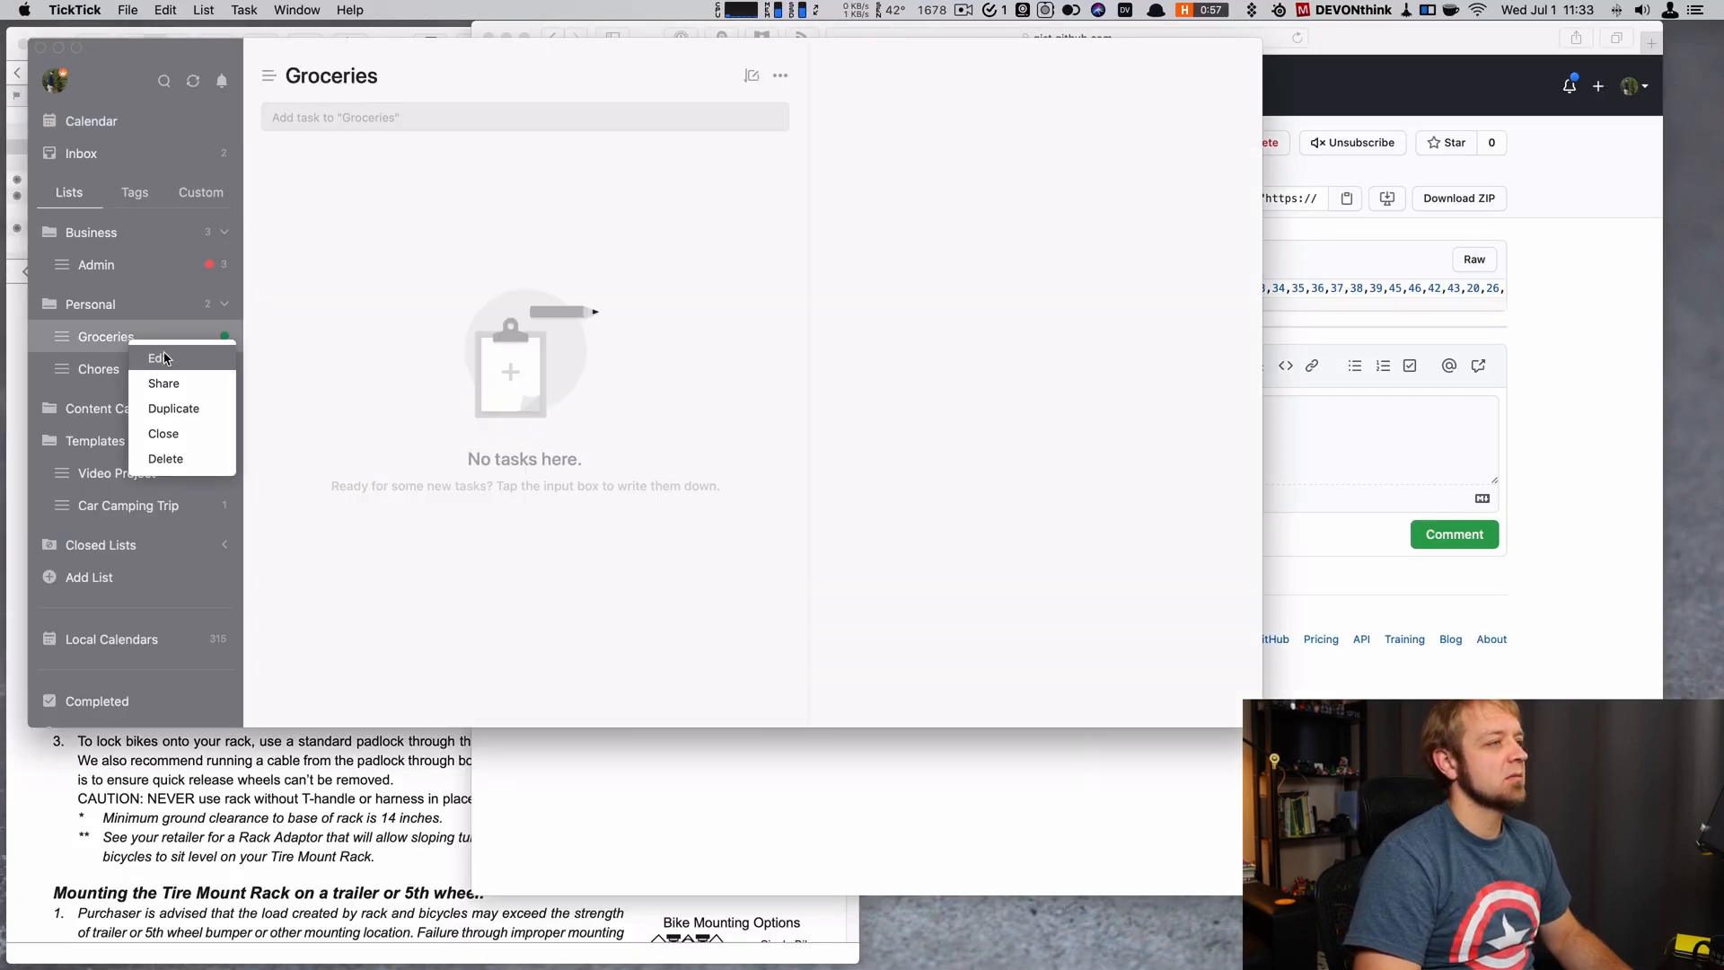
pyautogui.moveTo(162, 432)
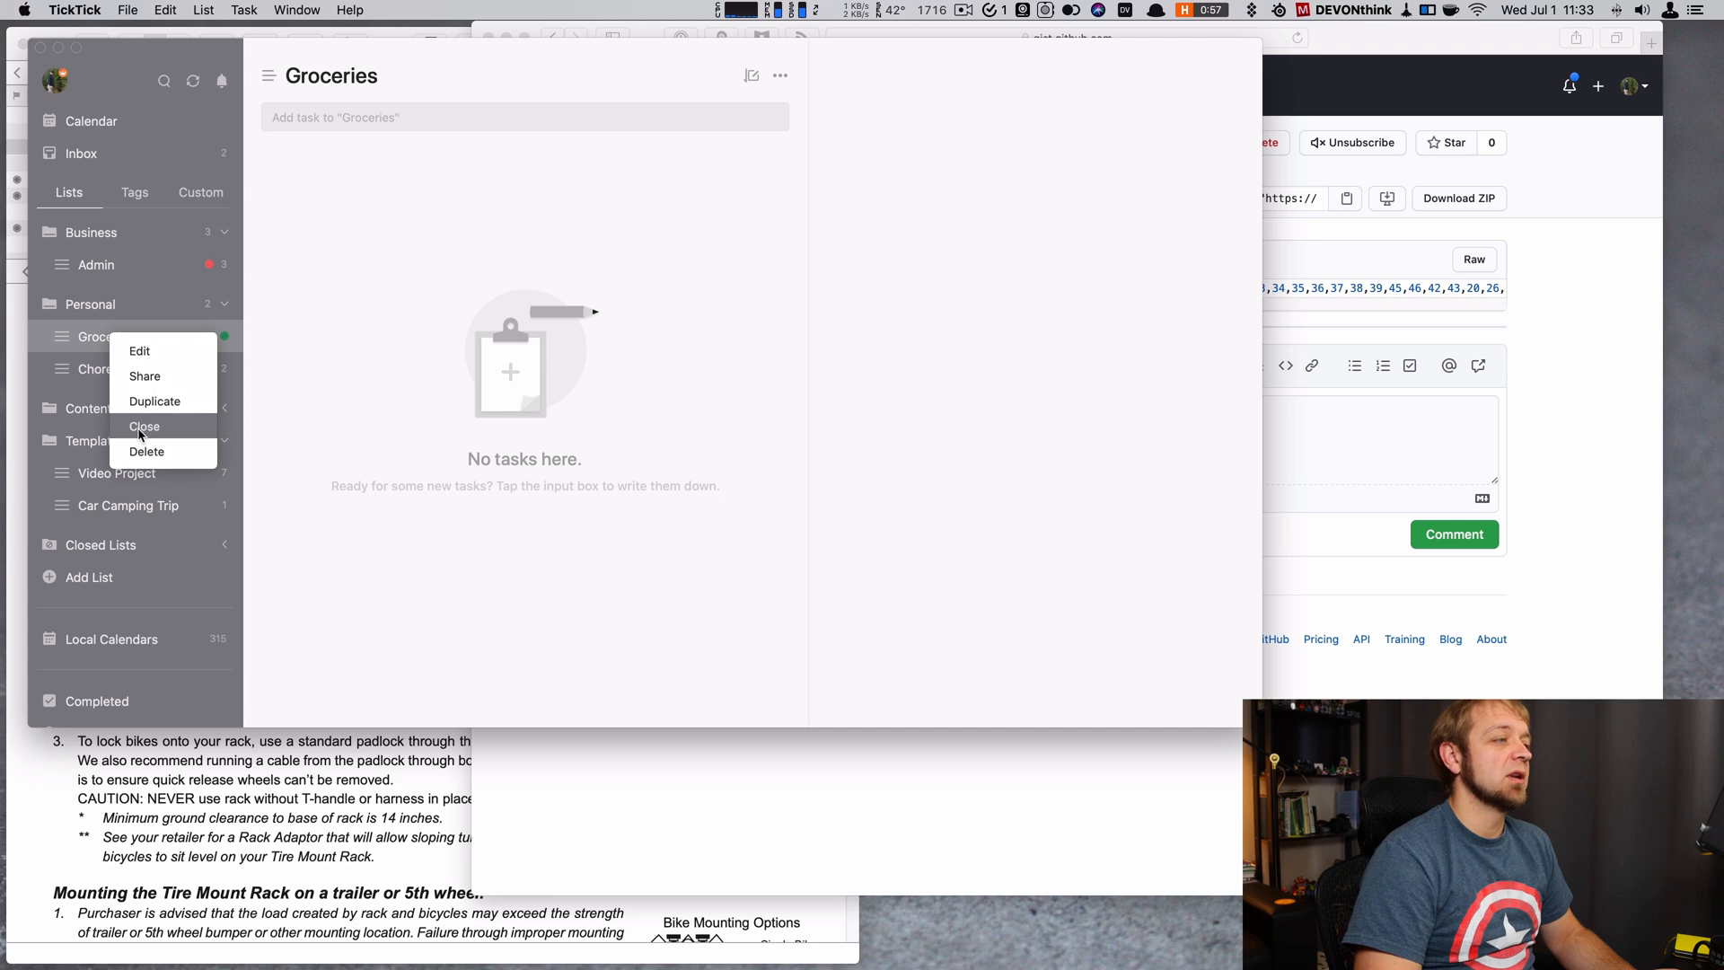
pyautogui.moveTo(352, 404)
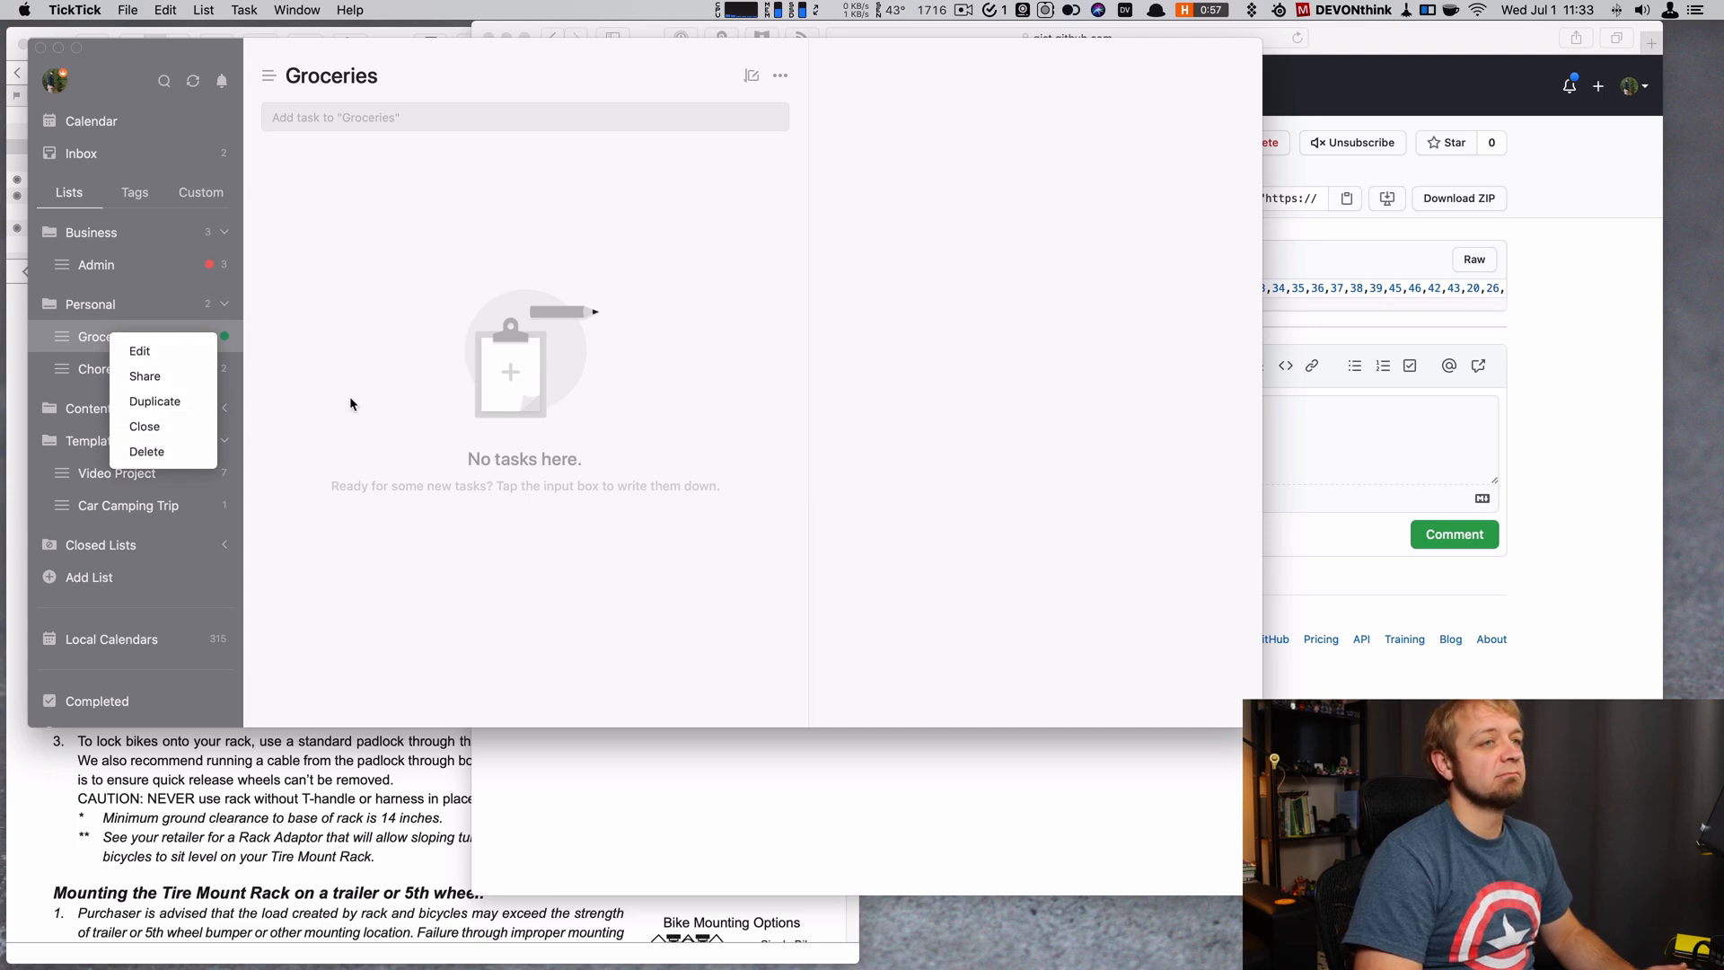
pyautogui.click(144, 428)
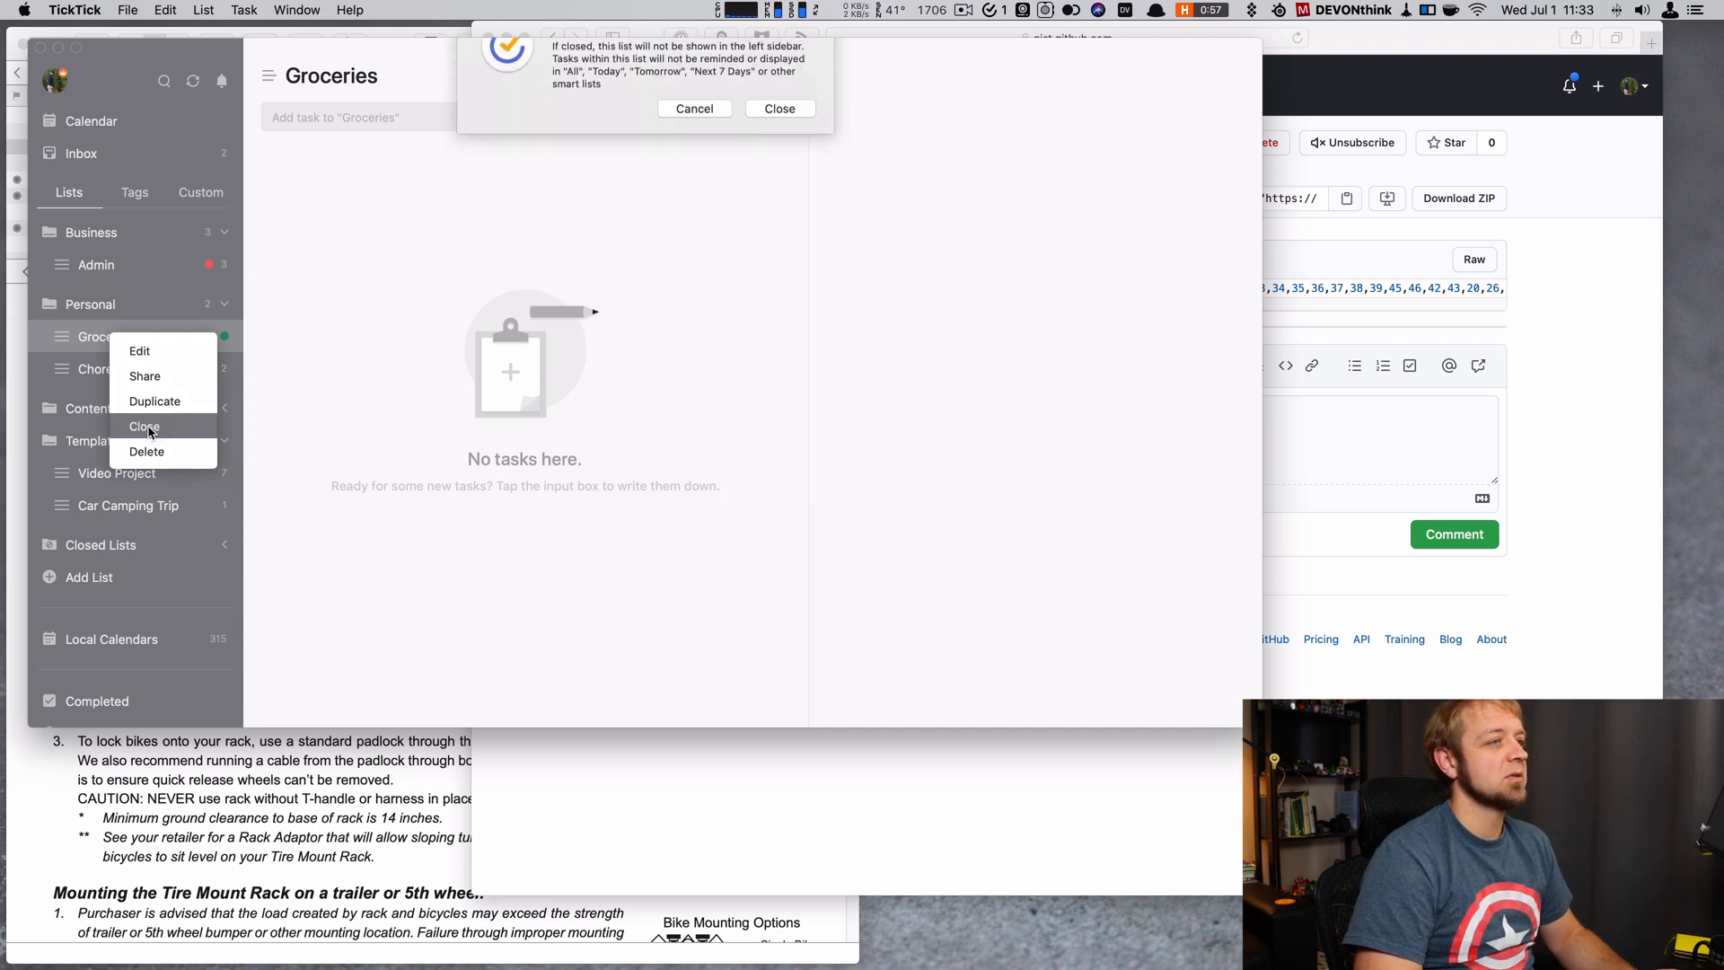
pyautogui.click(143, 427)
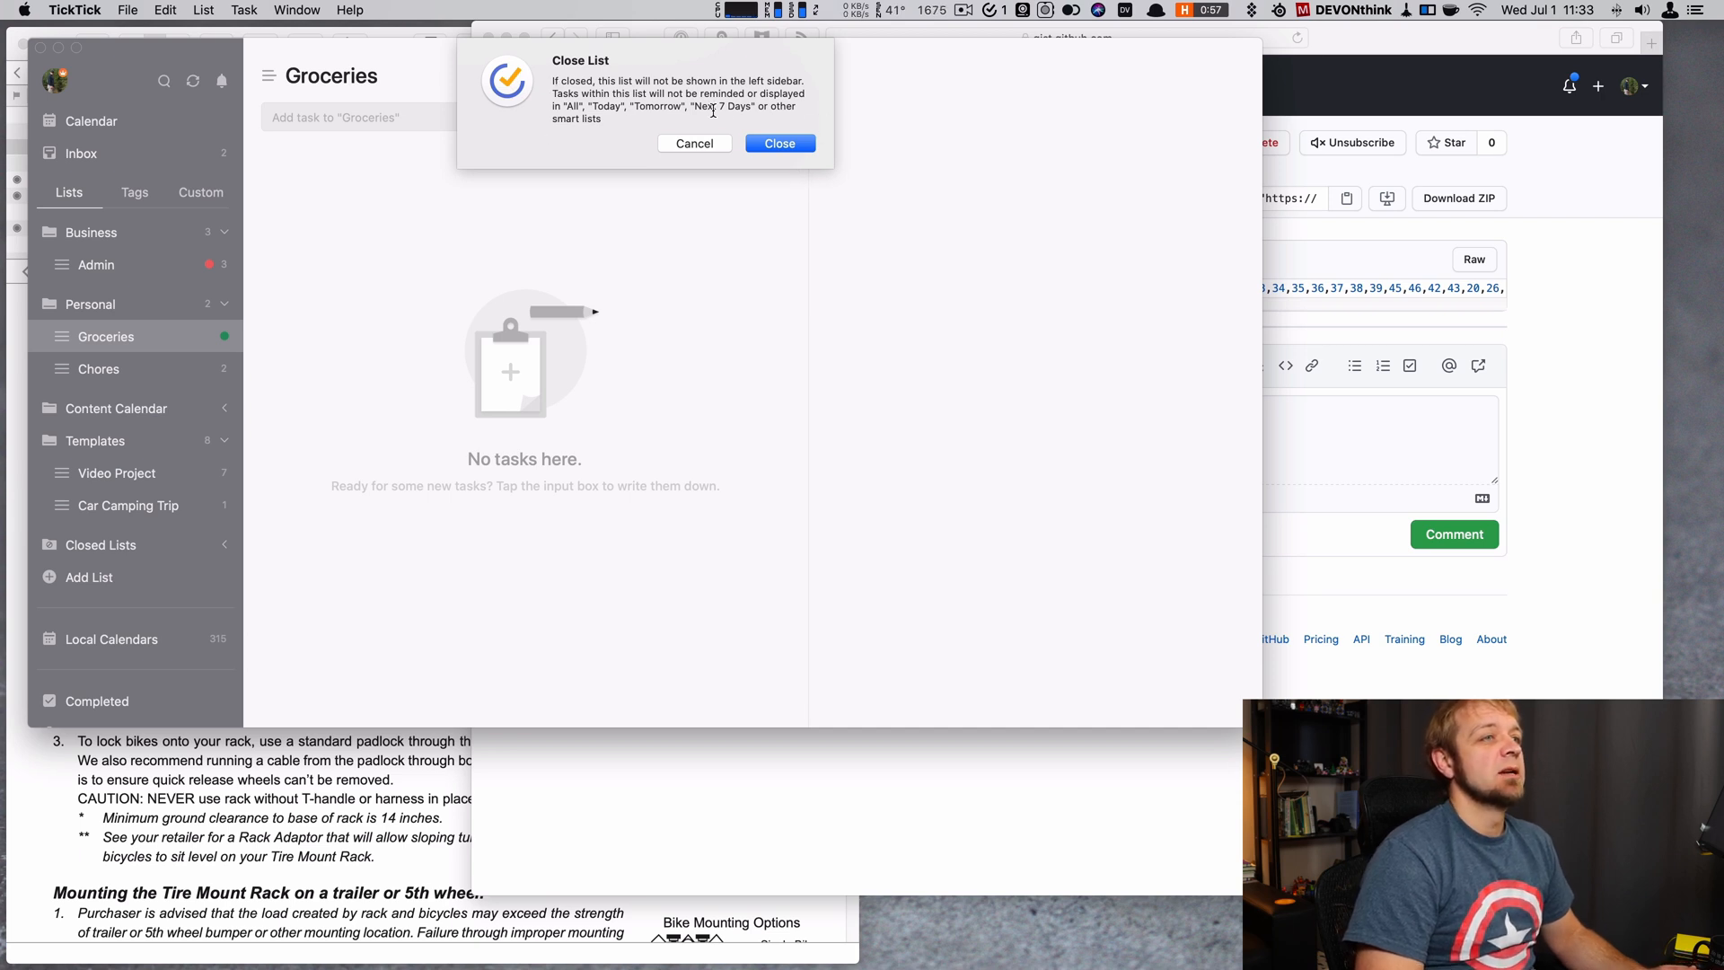
pyautogui.click(693, 144)
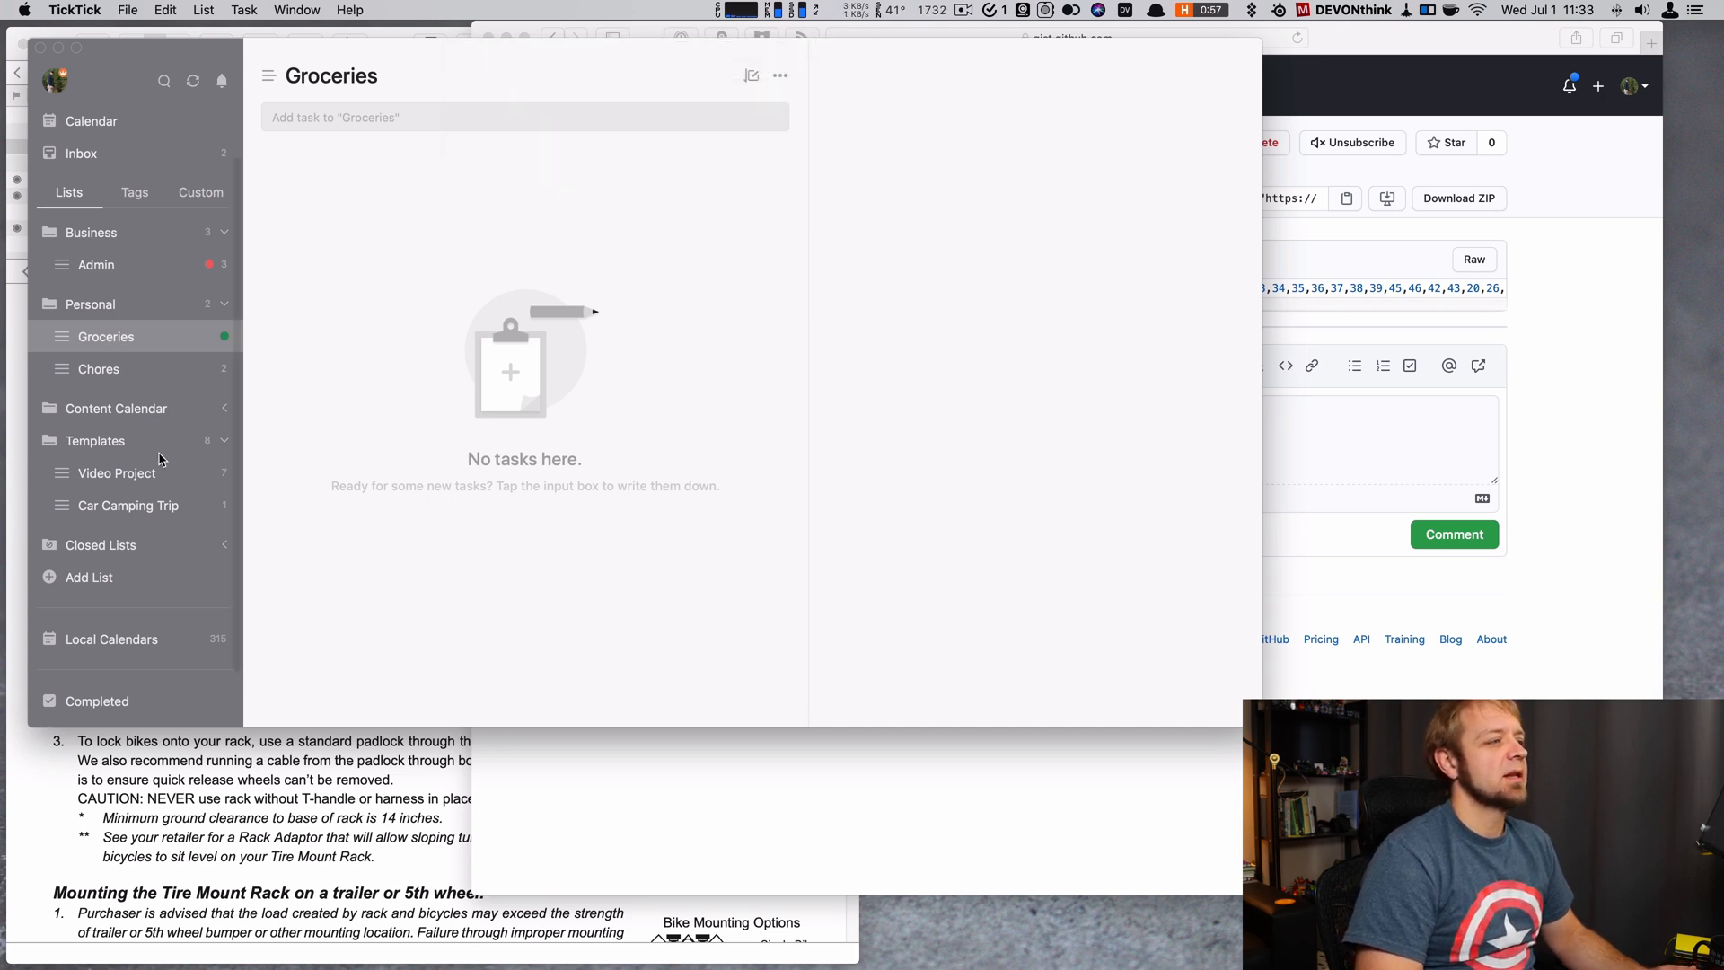
pyautogui.scroll(-3)
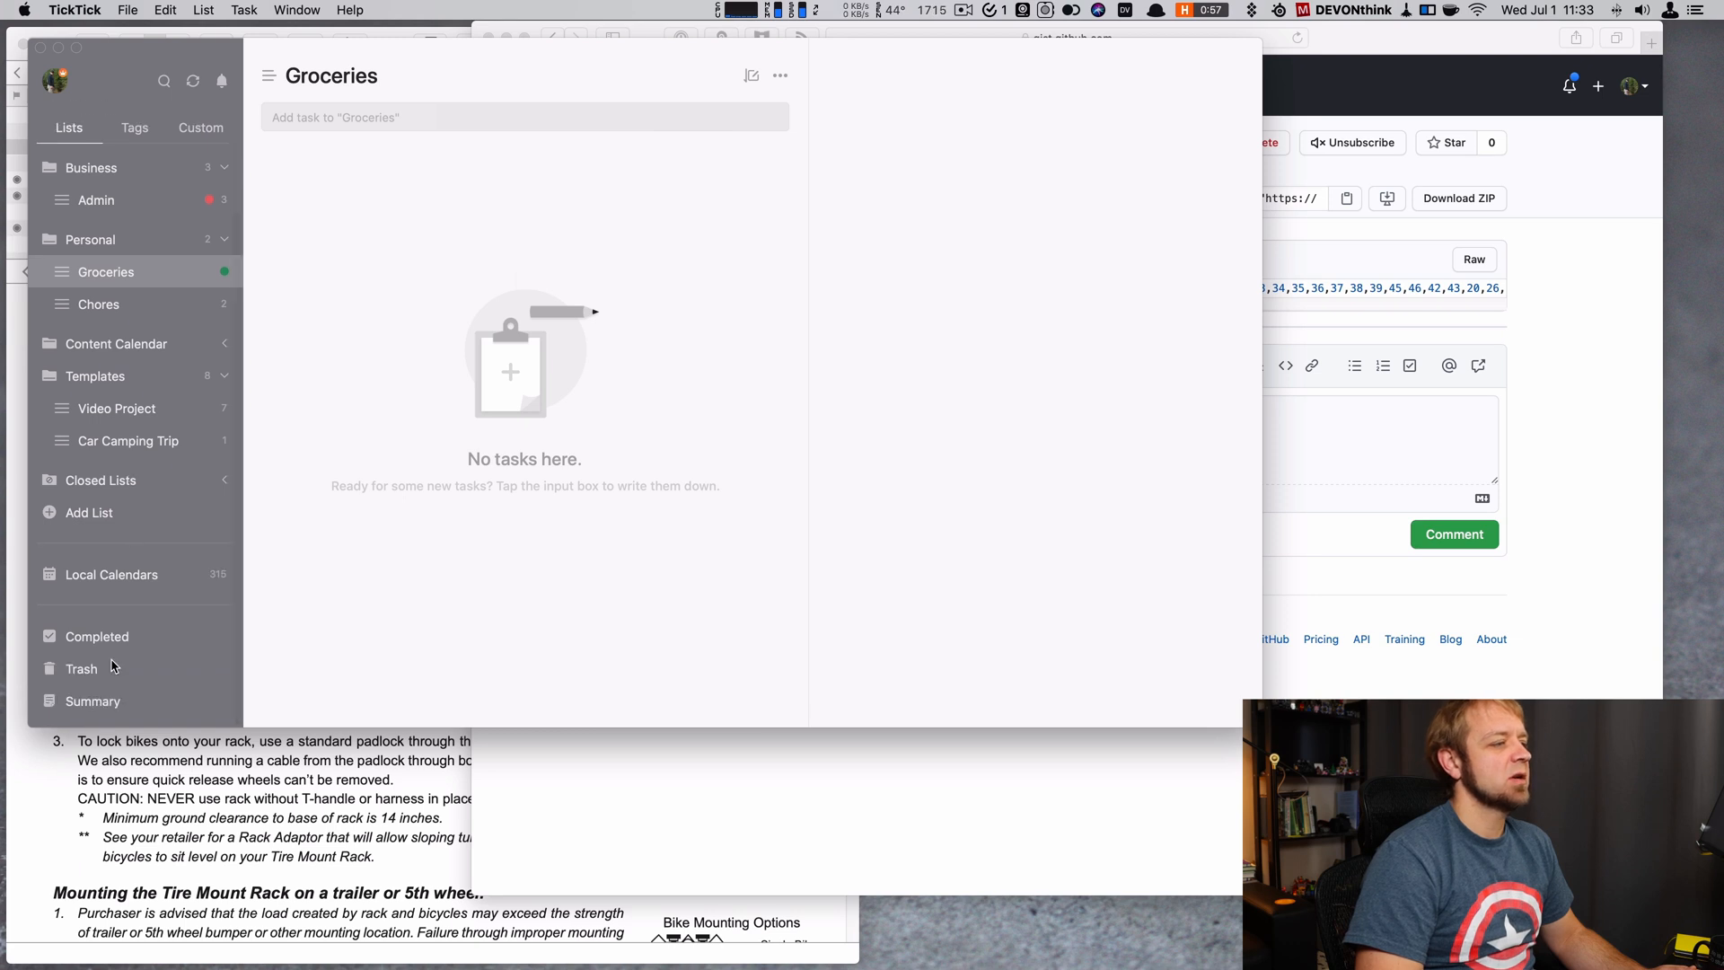
pyautogui.click(95, 635)
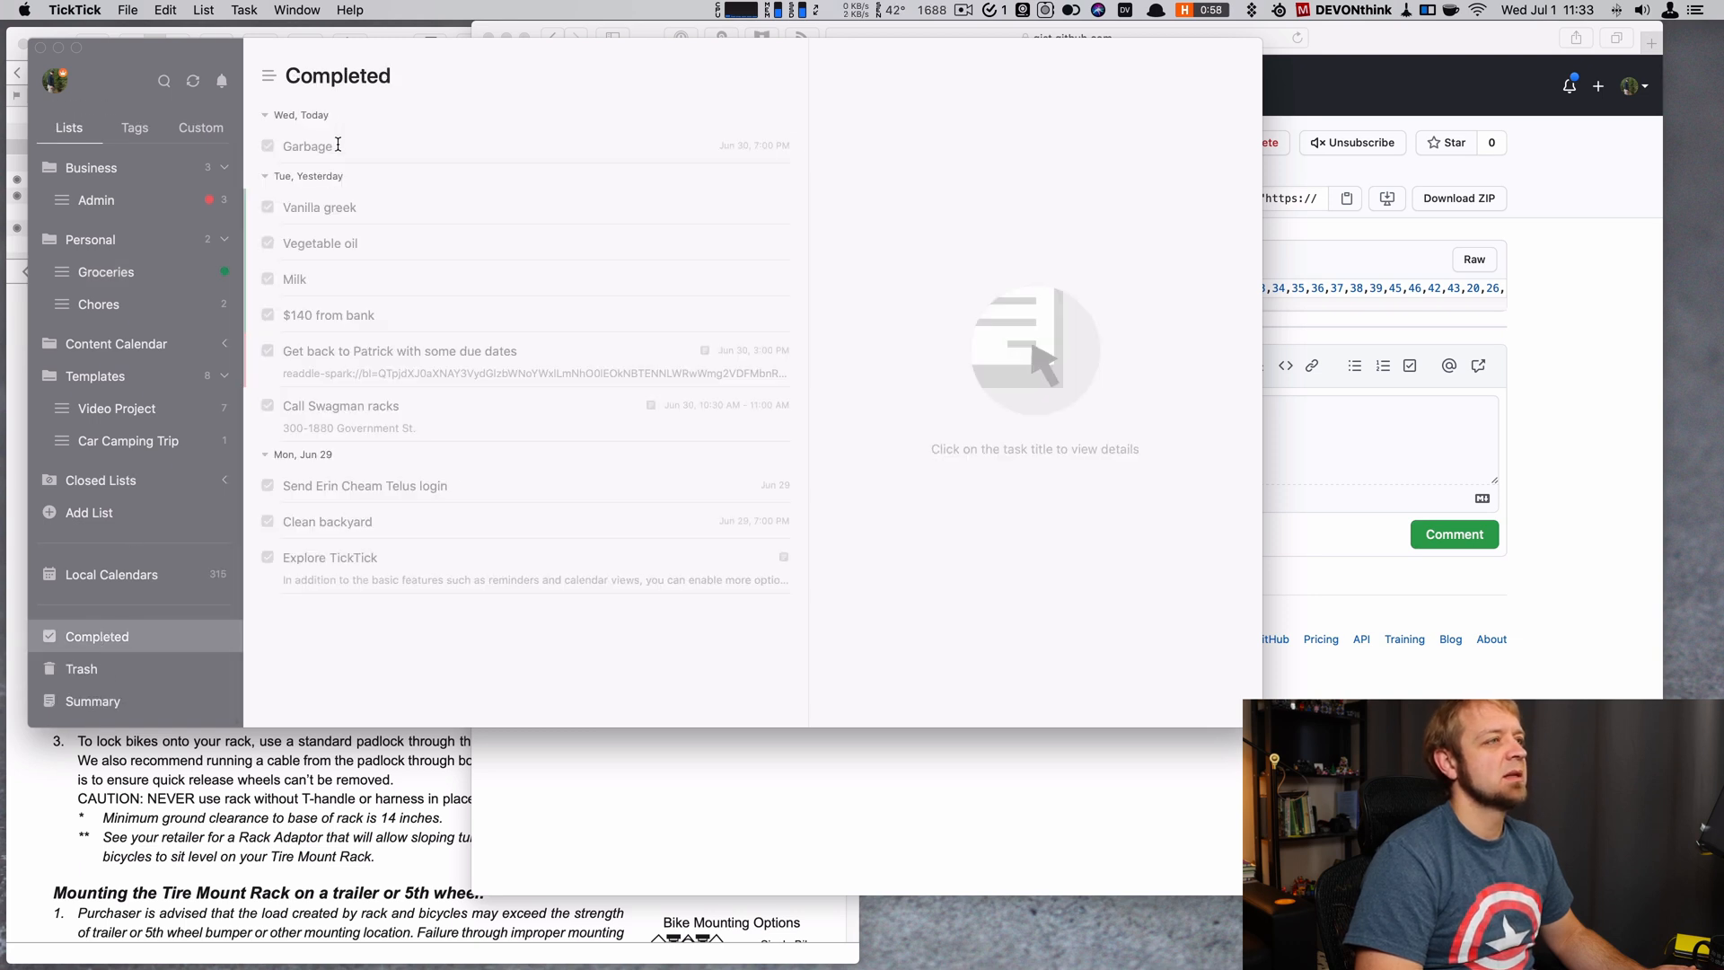
pyautogui.click(106, 271)
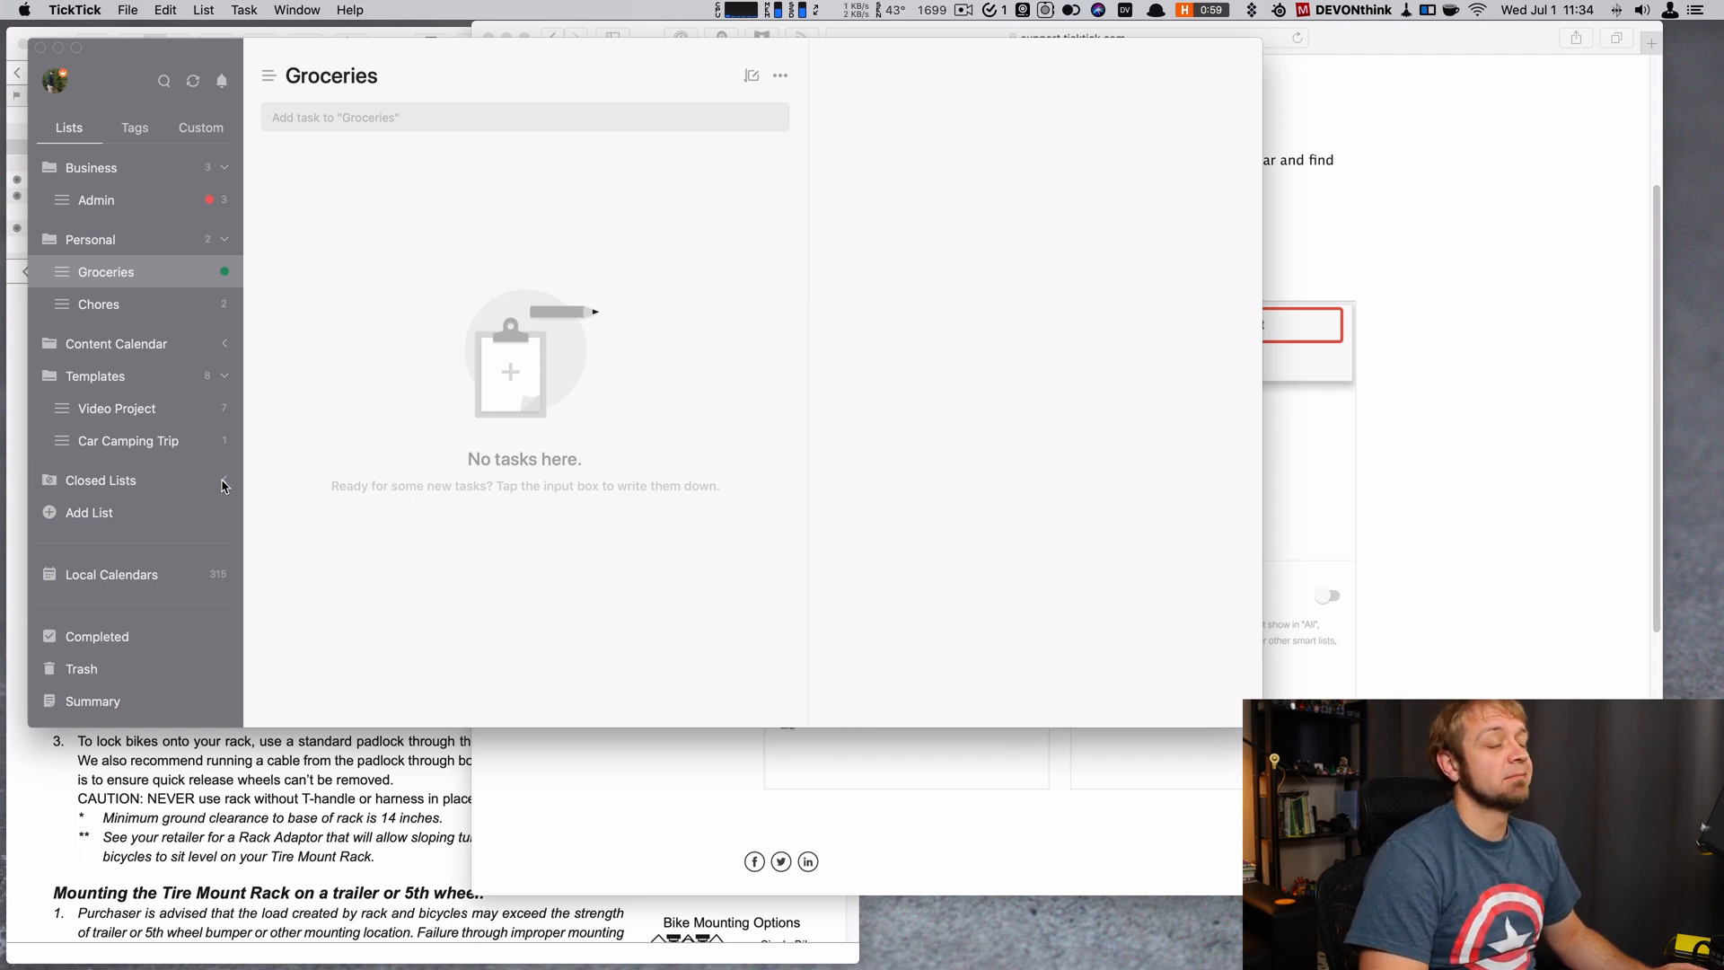
pyautogui.moveTo(170, 377)
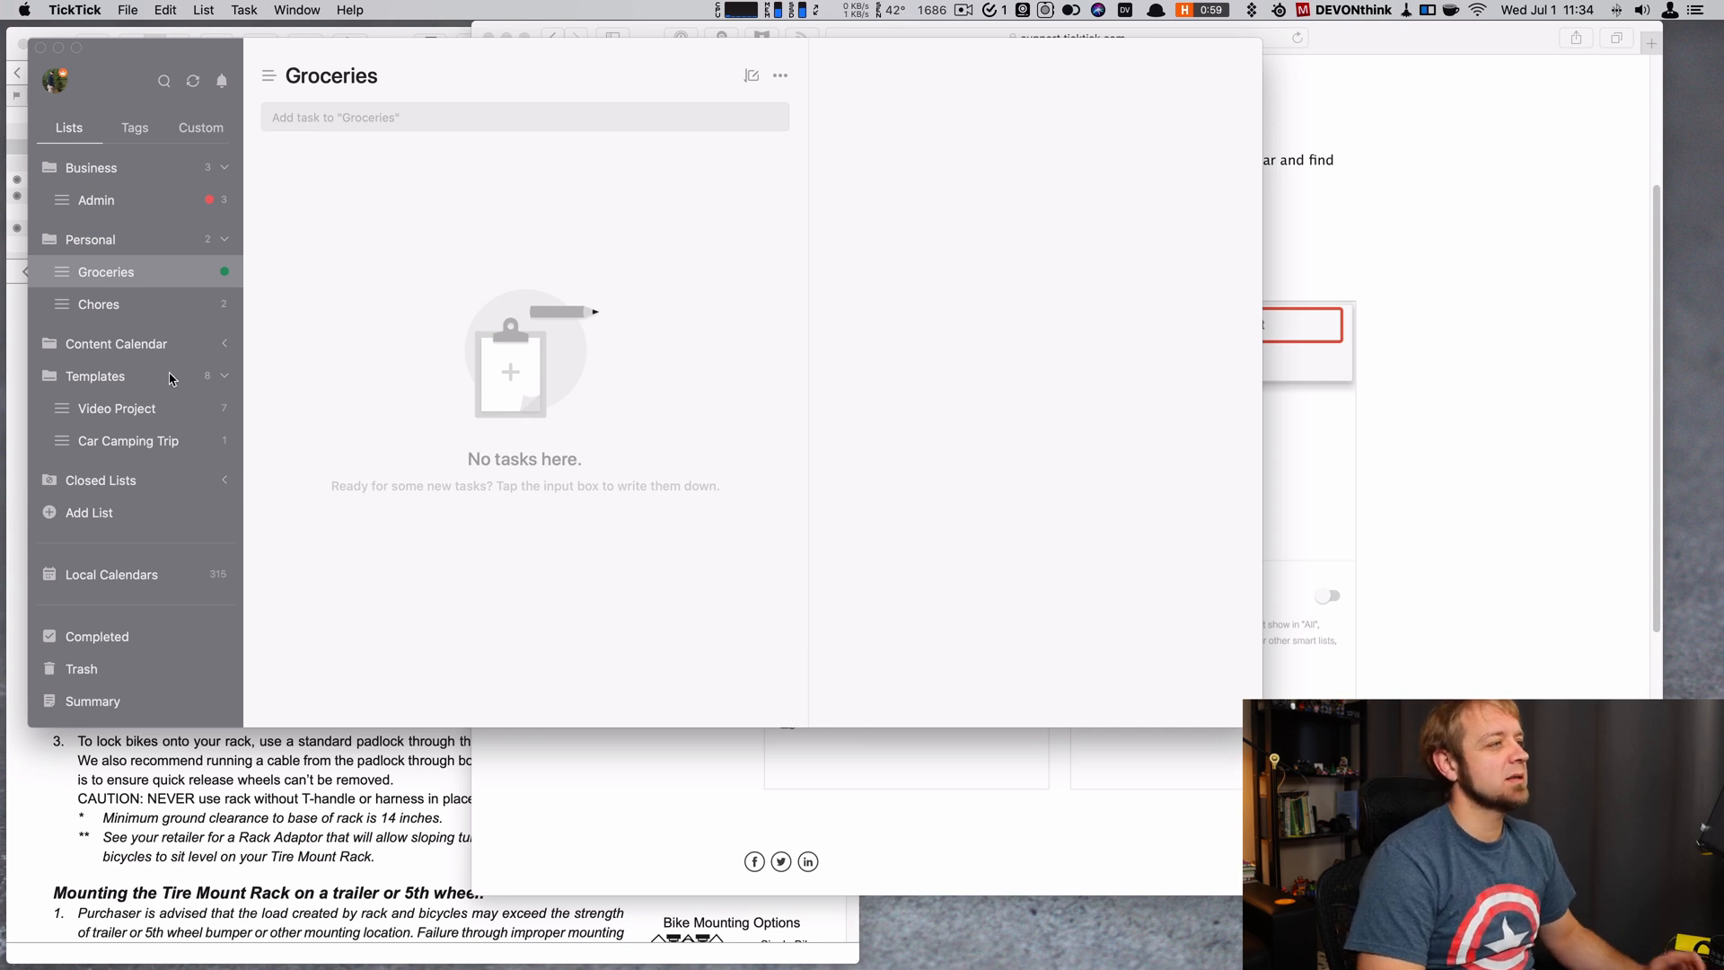
pyautogui.moveTo(99, 574)
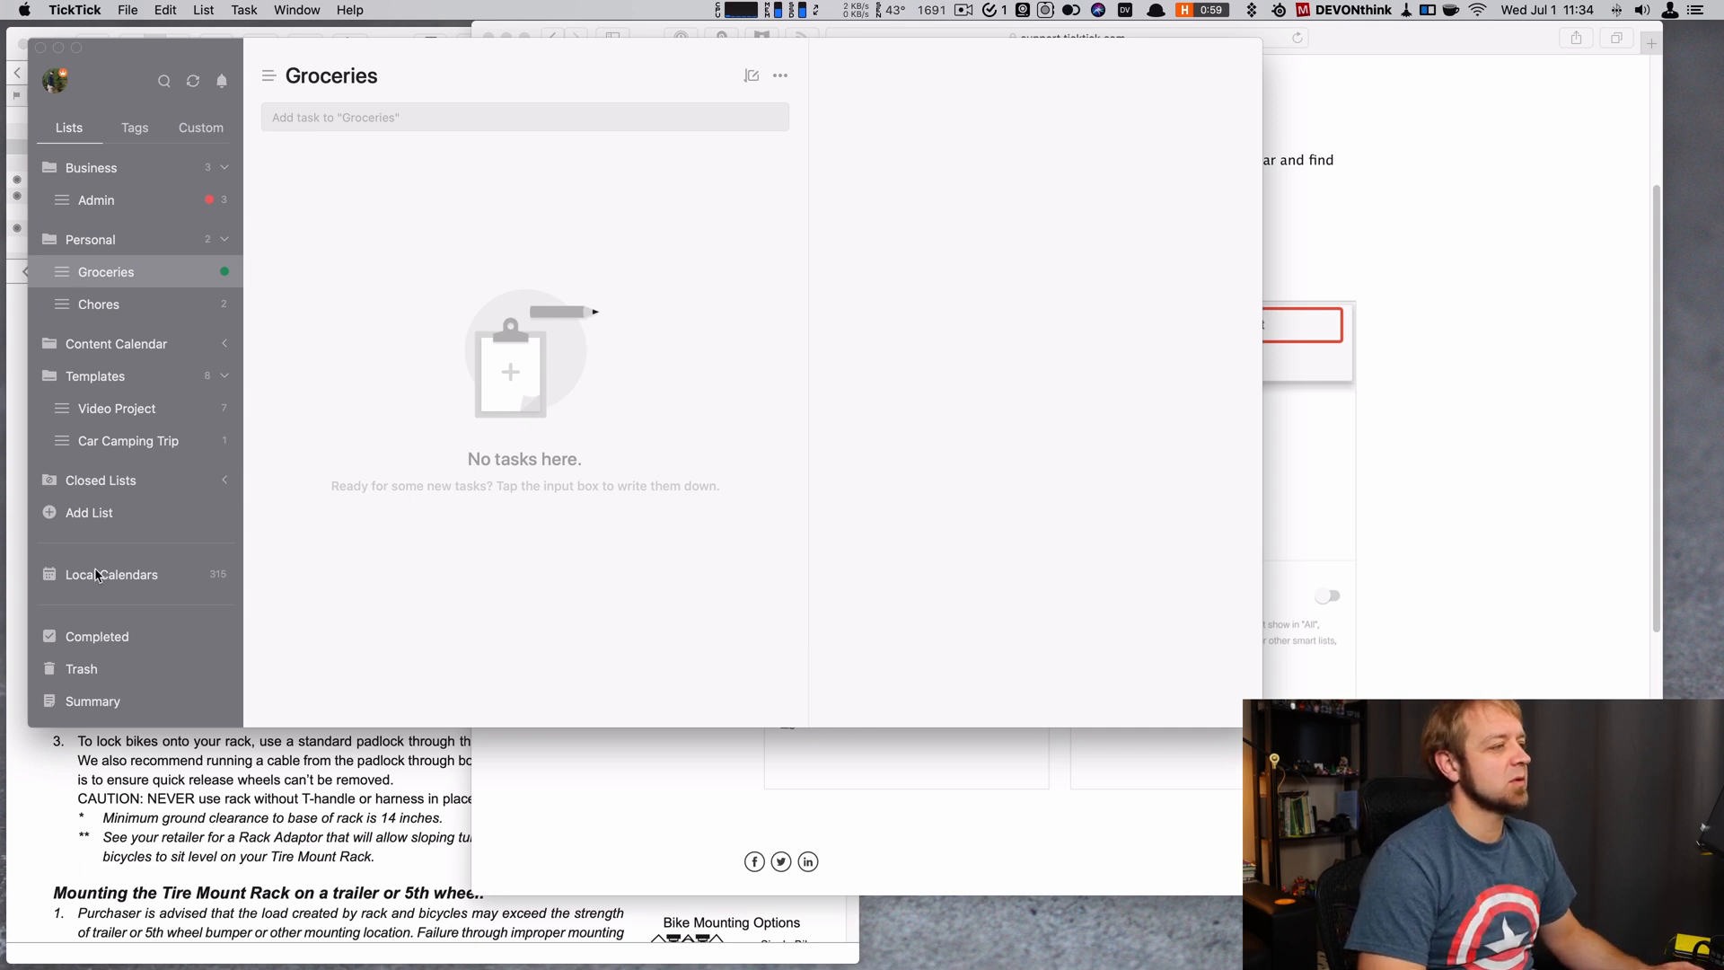
pyautogui.moveTo(165, 591)
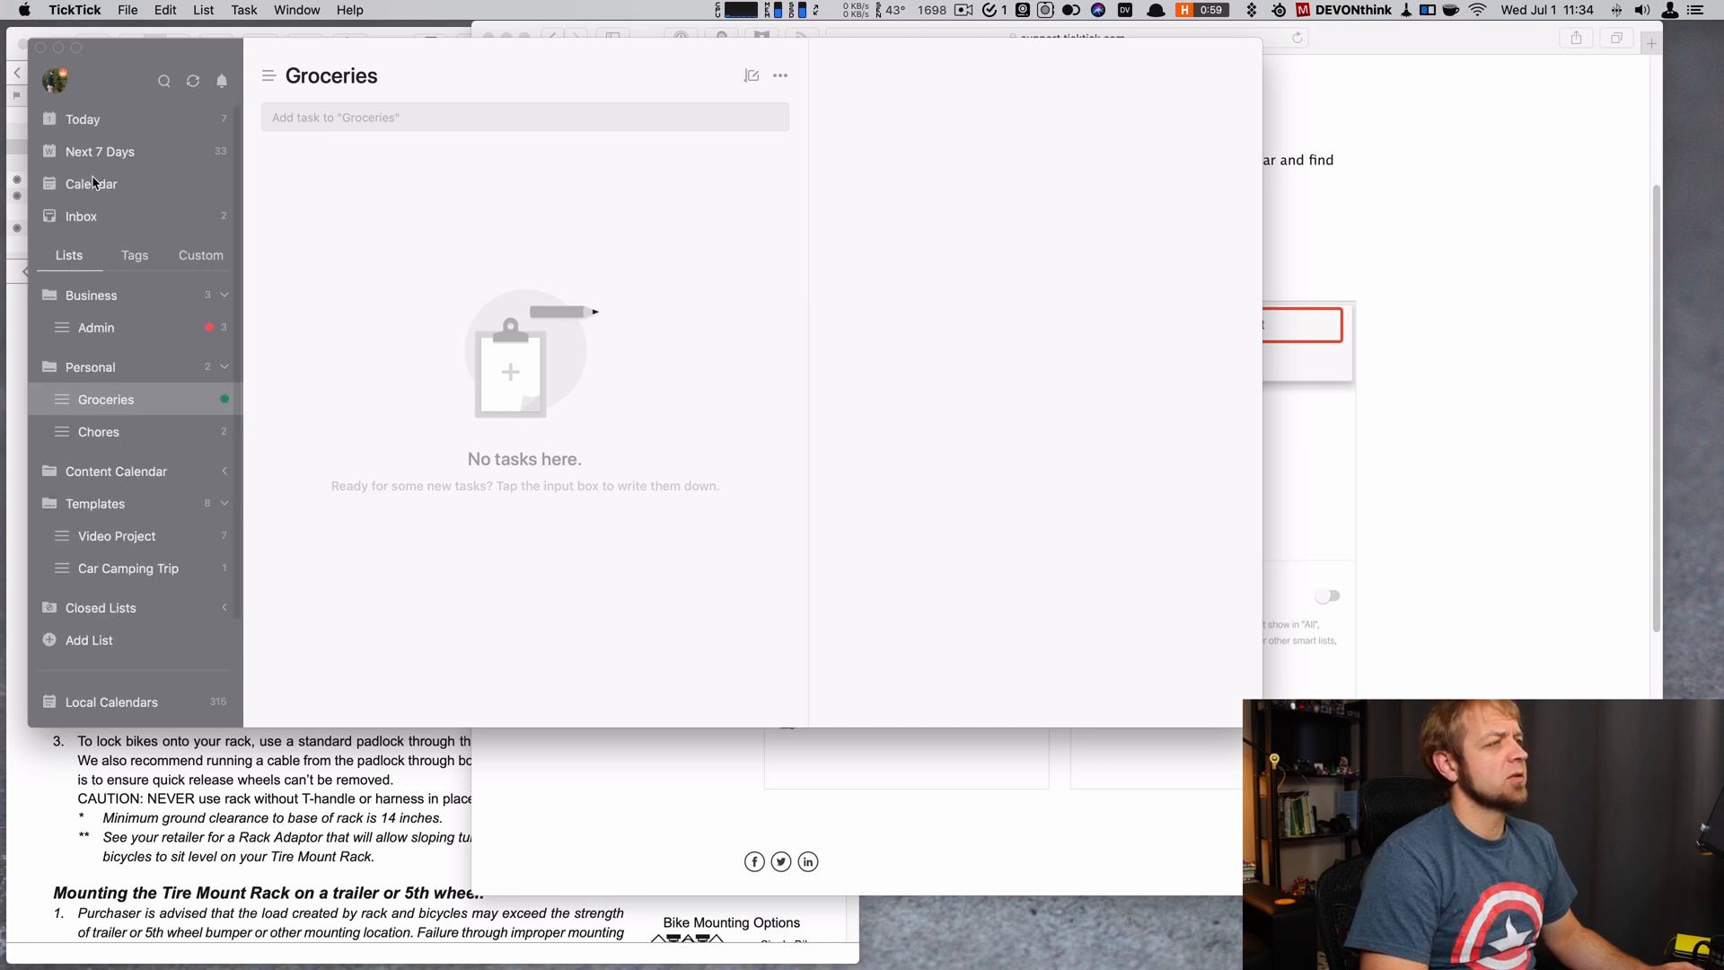
# Step: Switch to the Calendar view showing the June–July 2020 week with the Arrange tasks panel
pyautogui.click(92, 183)
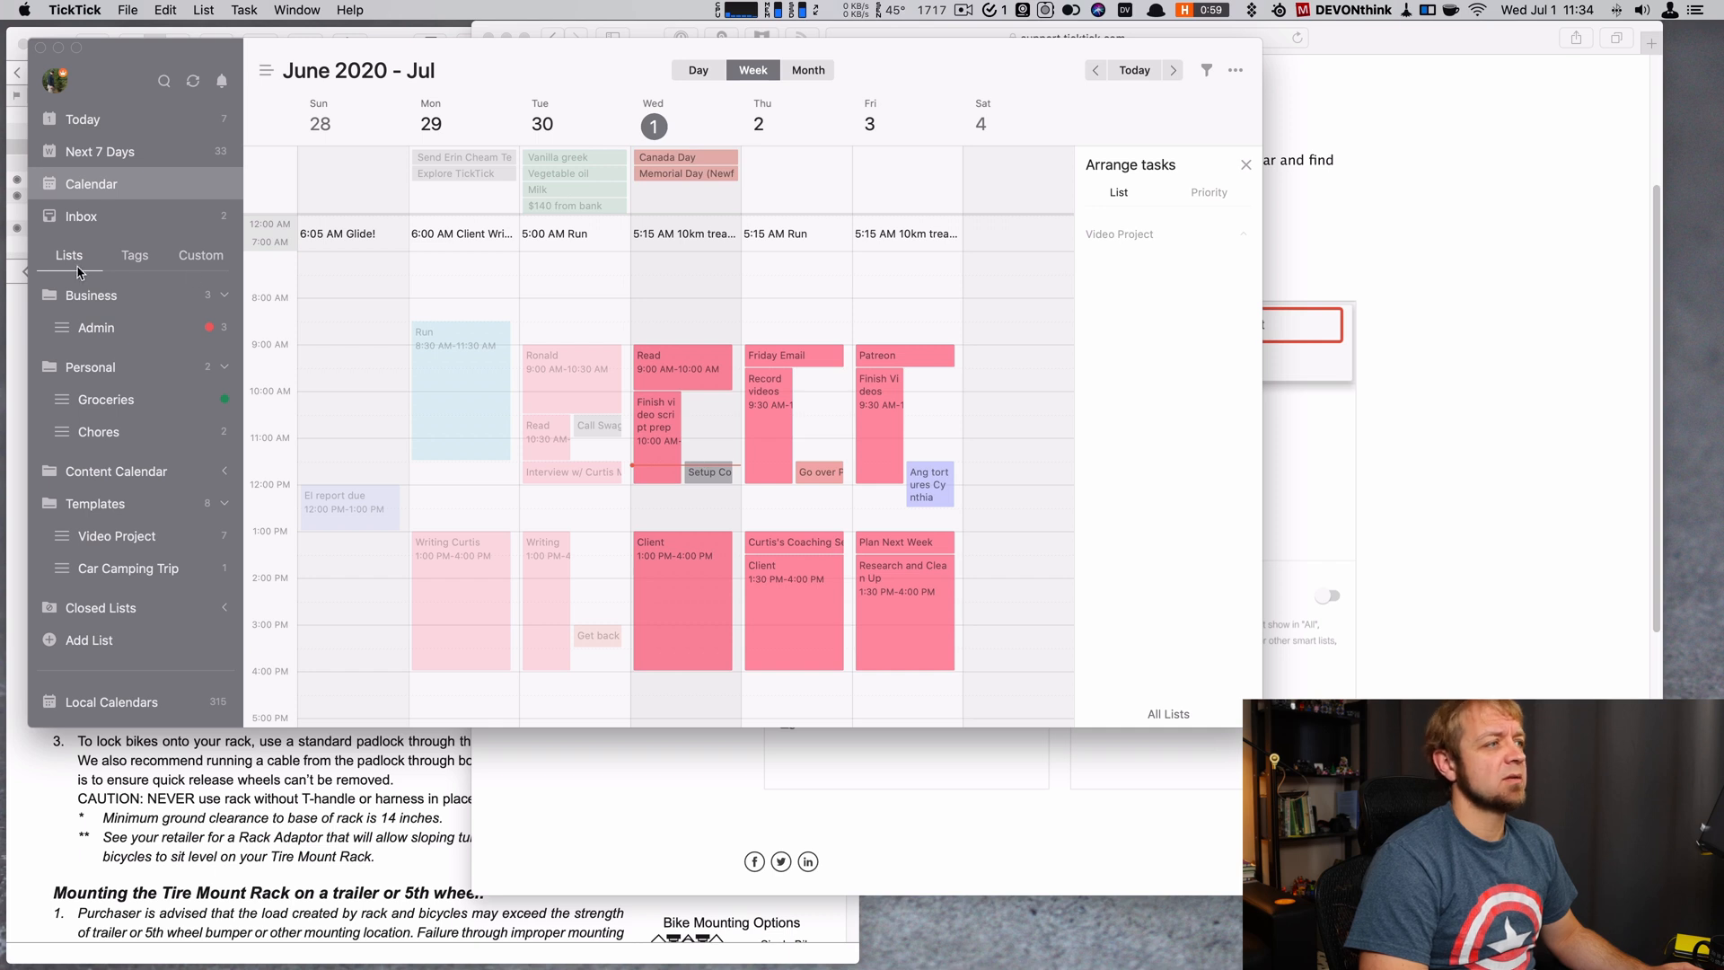
pyautogui.moveTo(1074, 329)
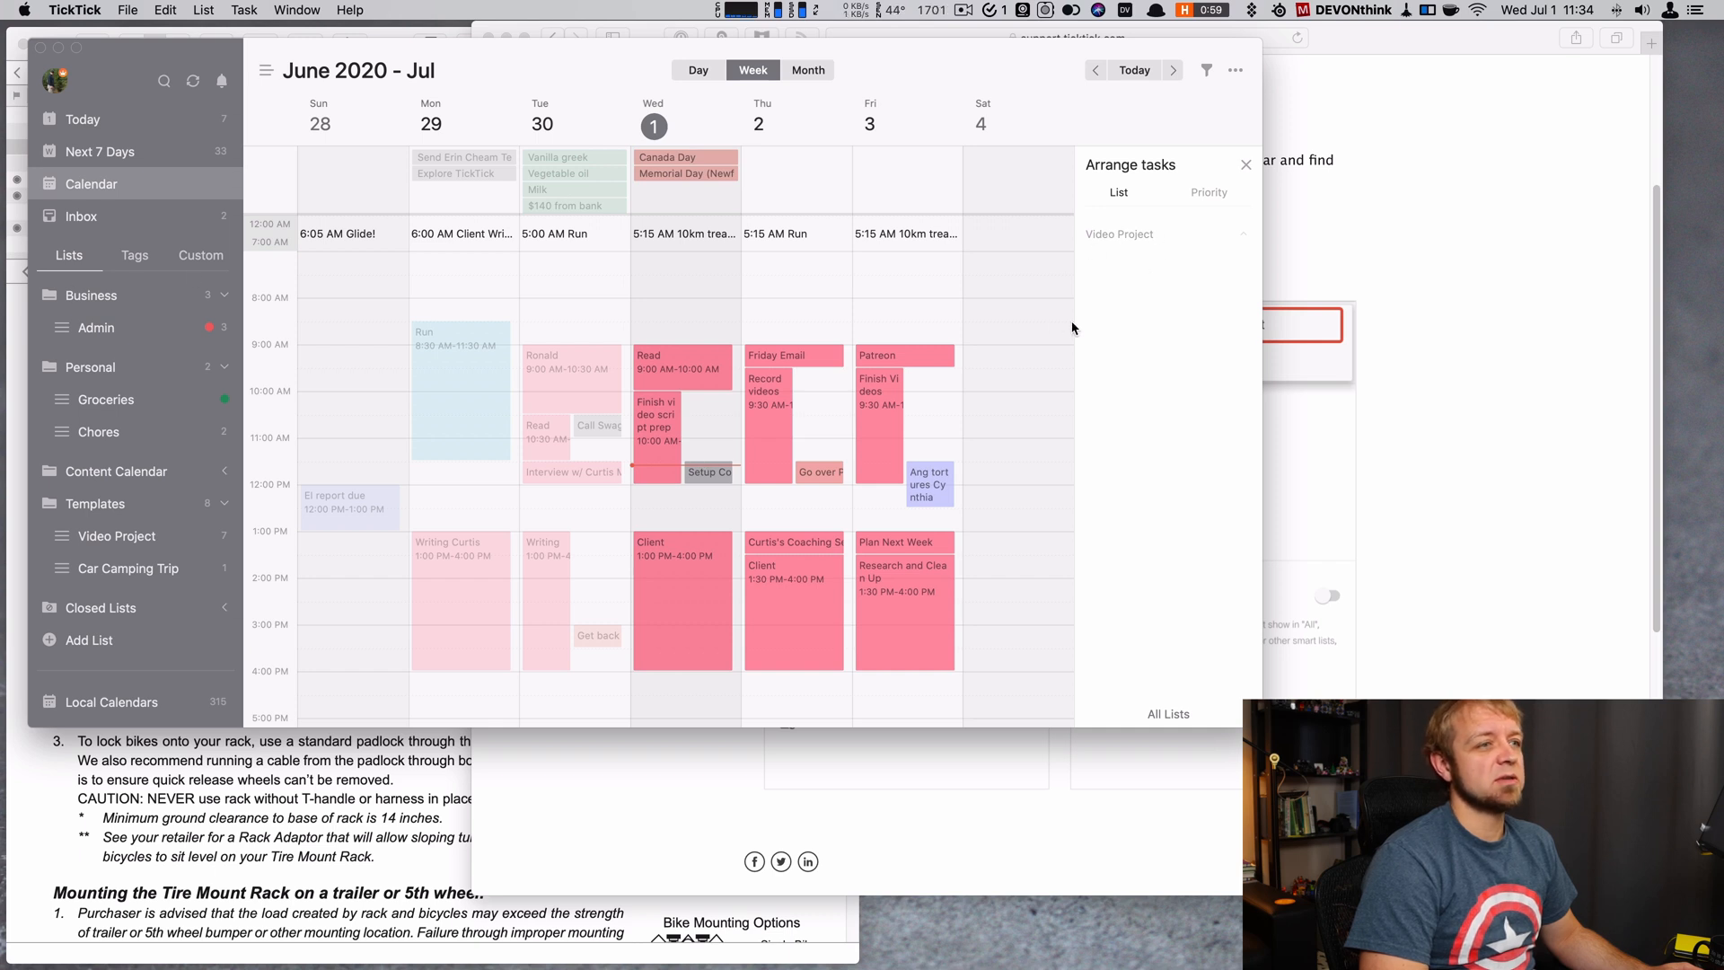
pyautogui.moveTo(1113, 242)
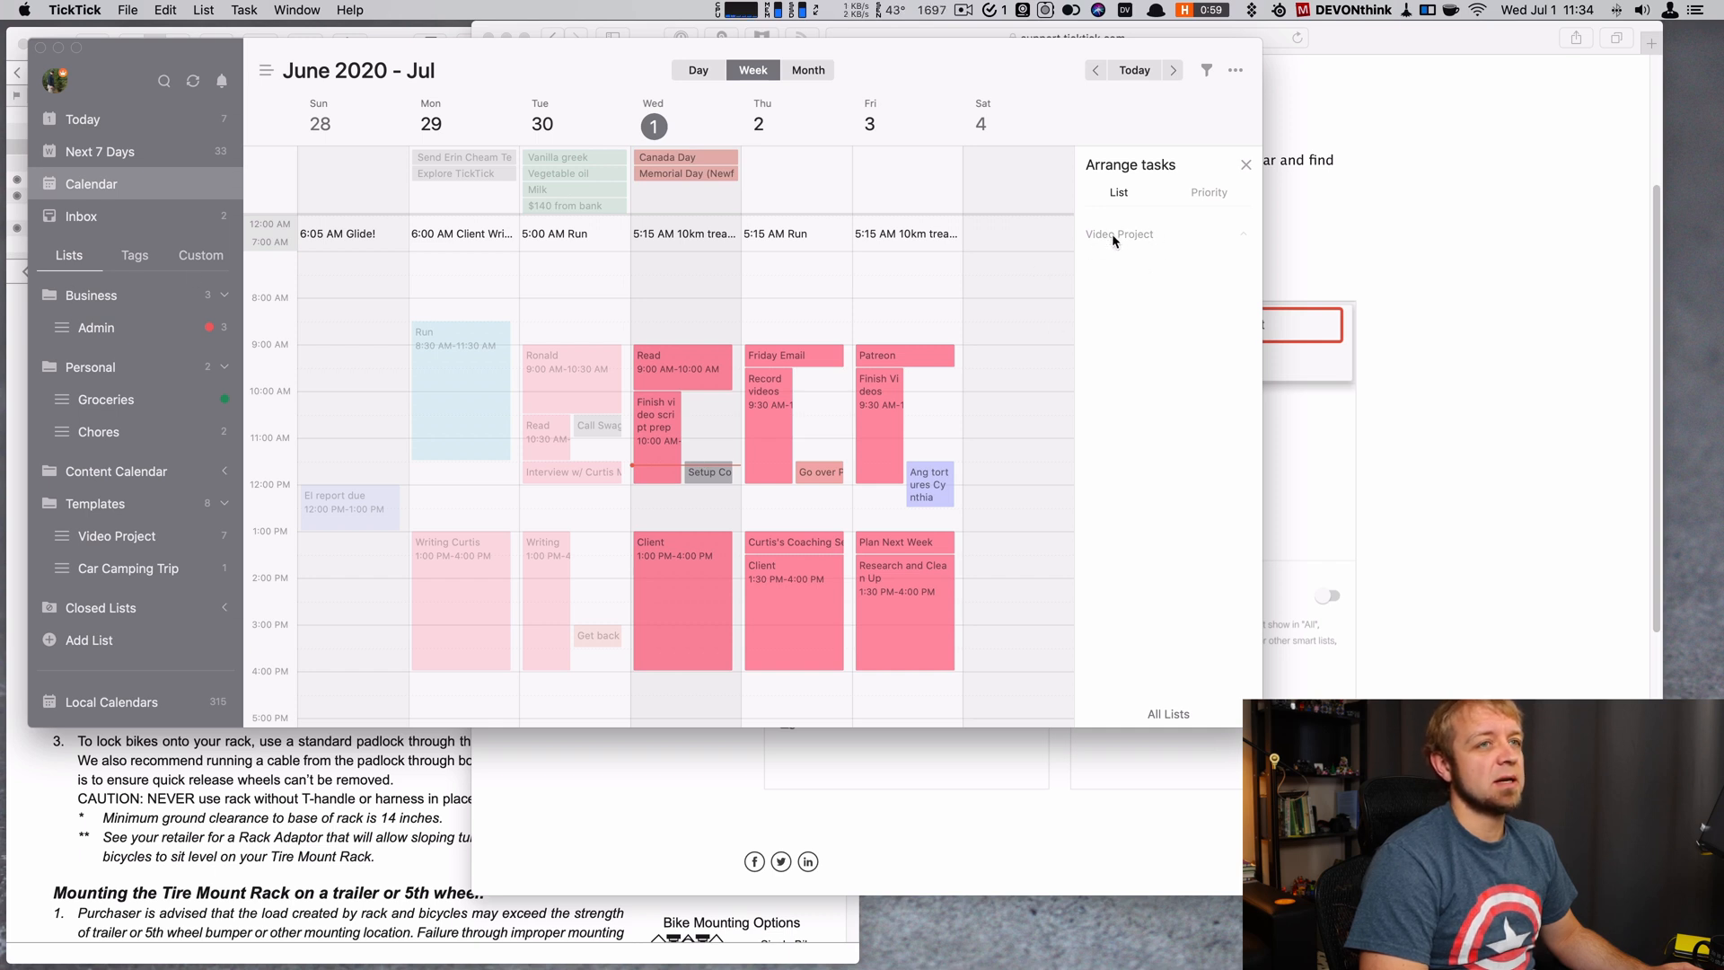
pyautogui.moveTo(1182, 718)
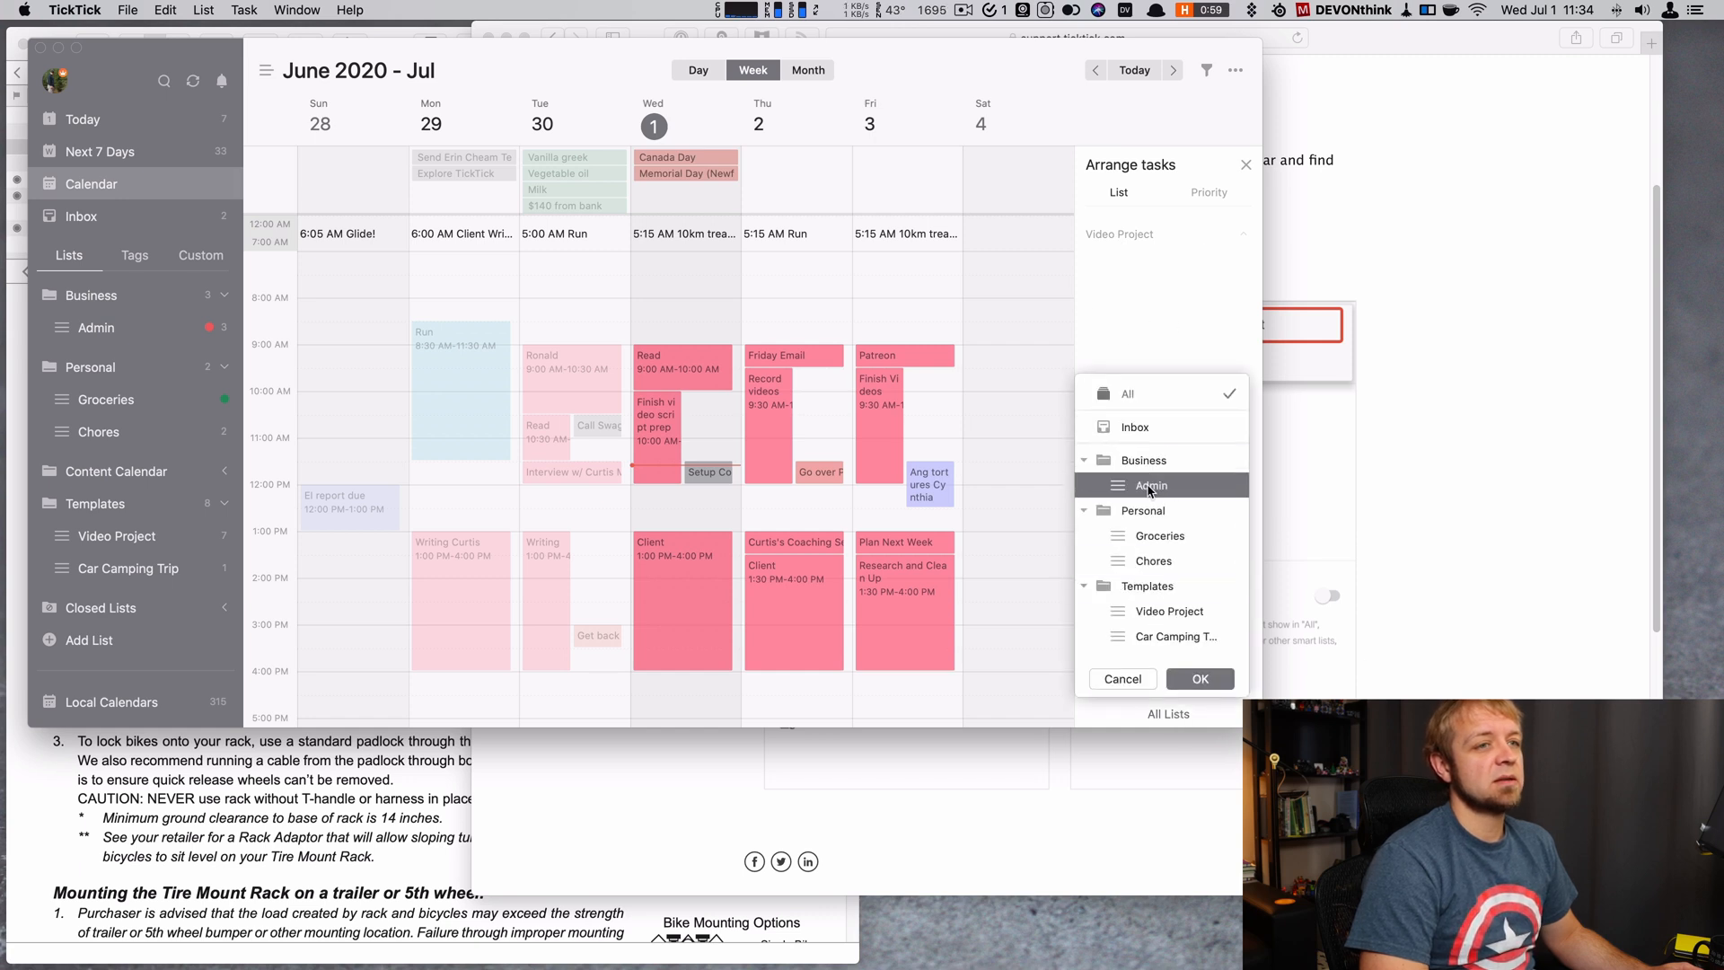
# Step: Filter the Arrange tasks panel to the Admin list, then reopen the list choice to return to All Lists
pyautogui.click(1149, 485)
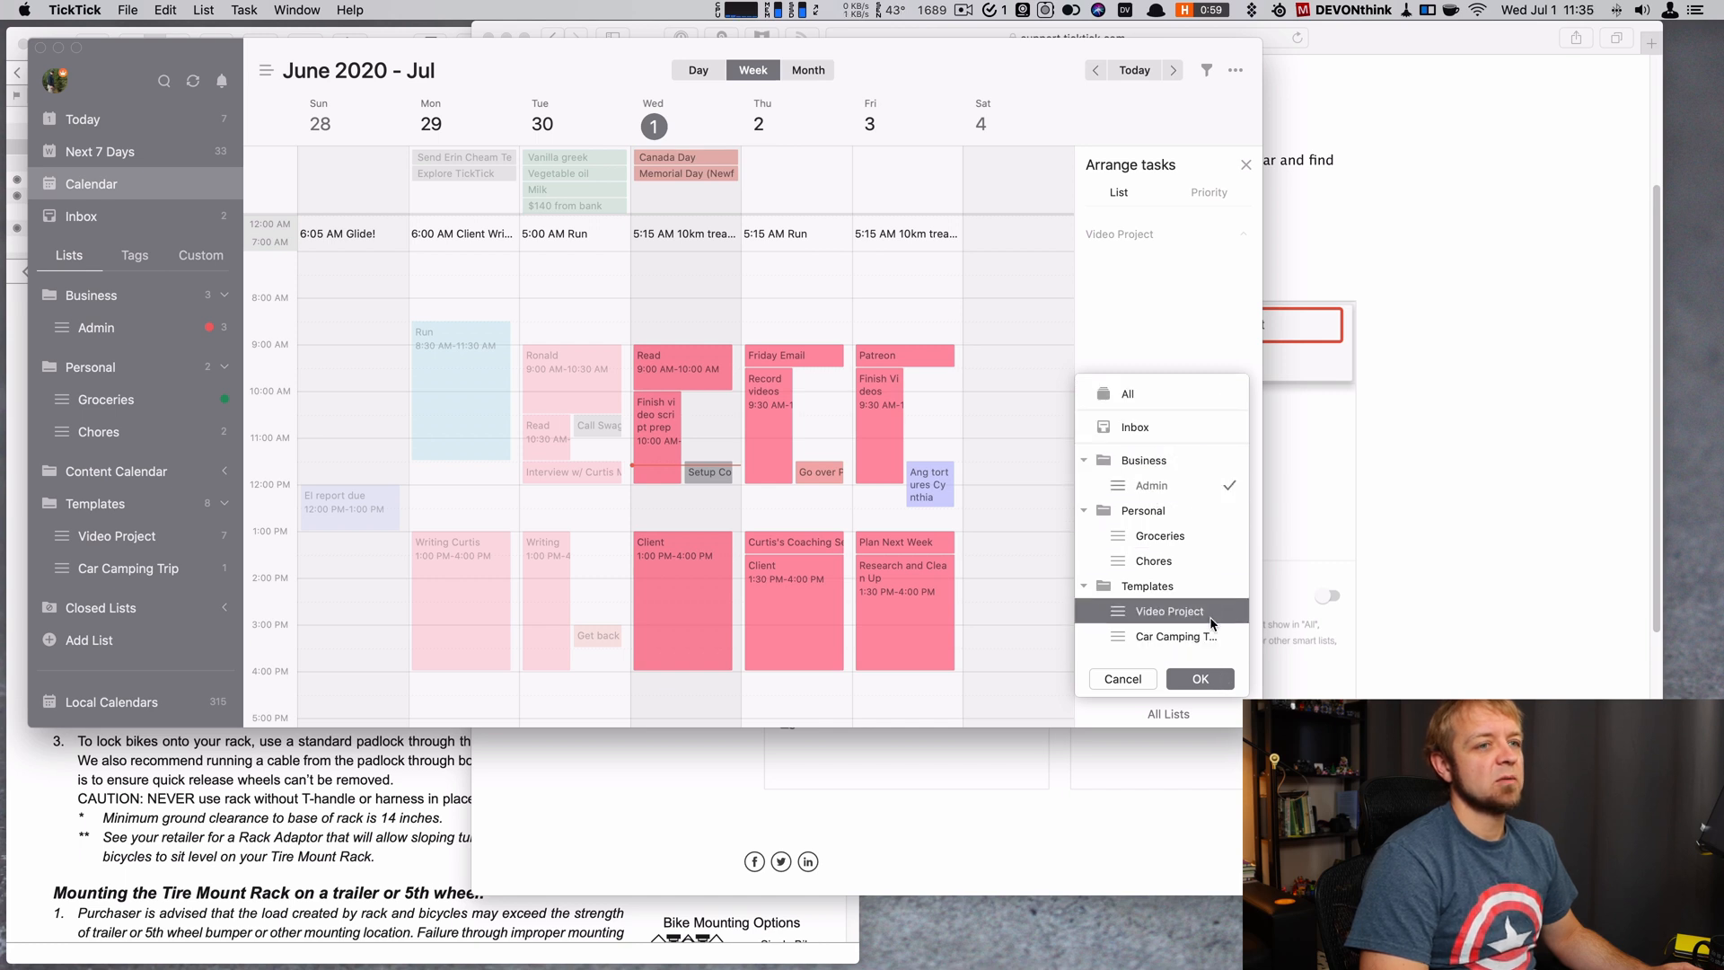
pyautogui.click(1200, 679)
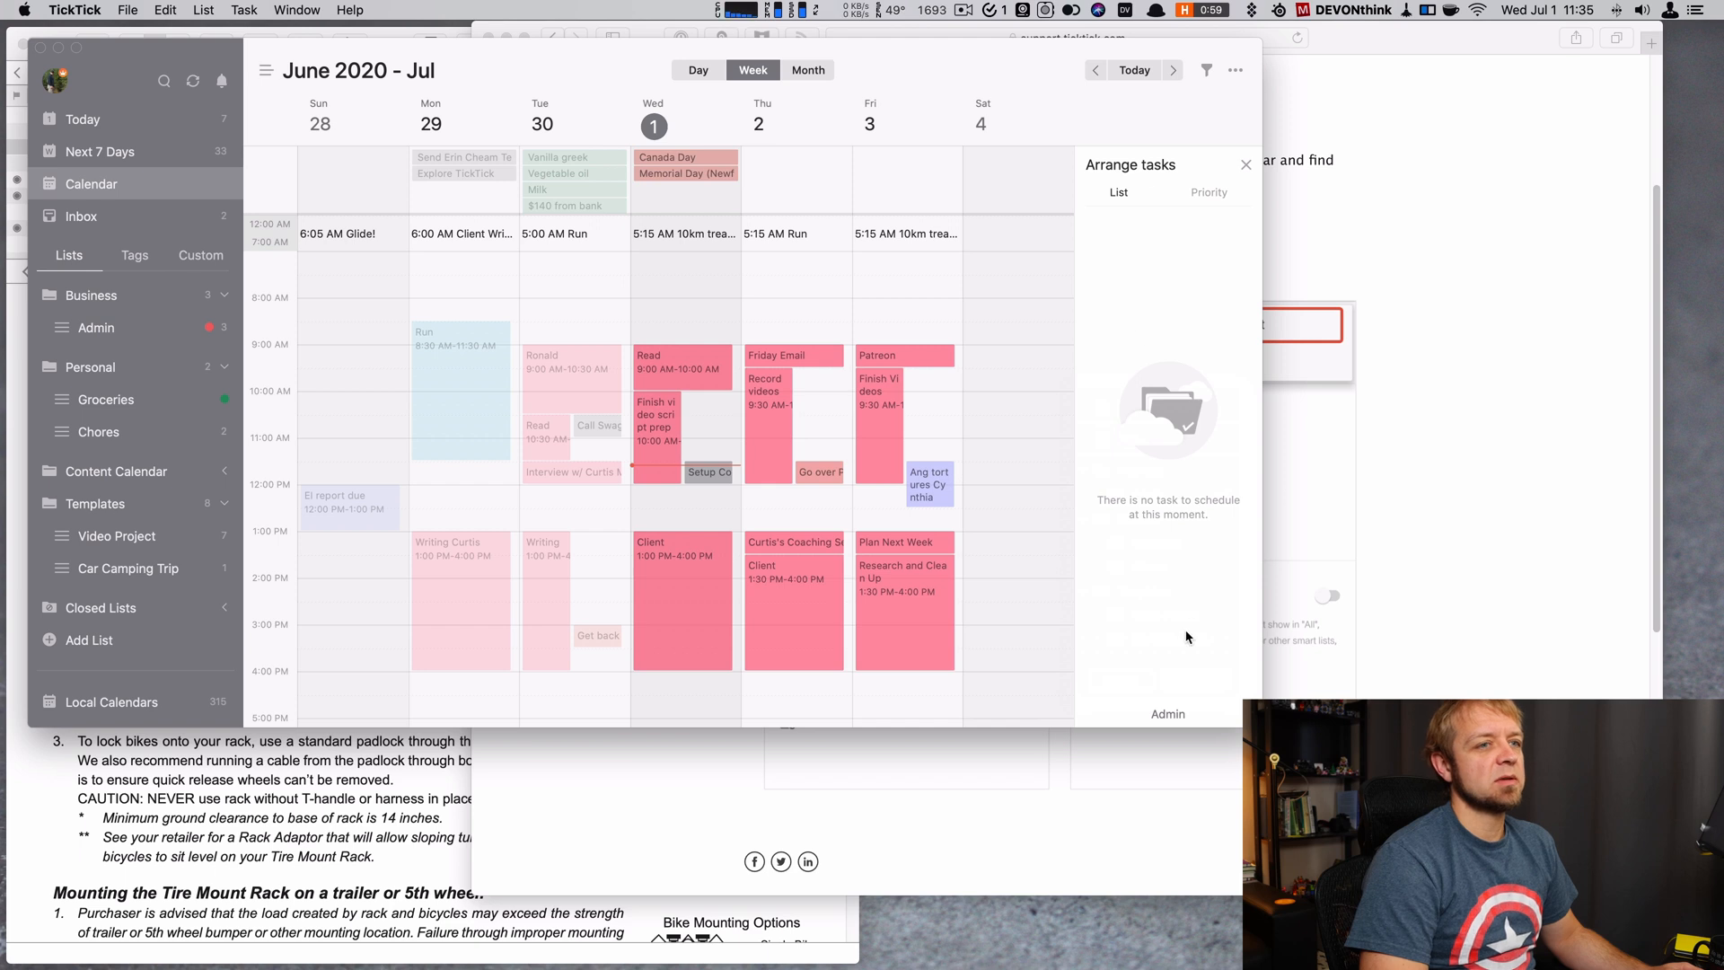
pyautogui.moveTo(1169, 724)
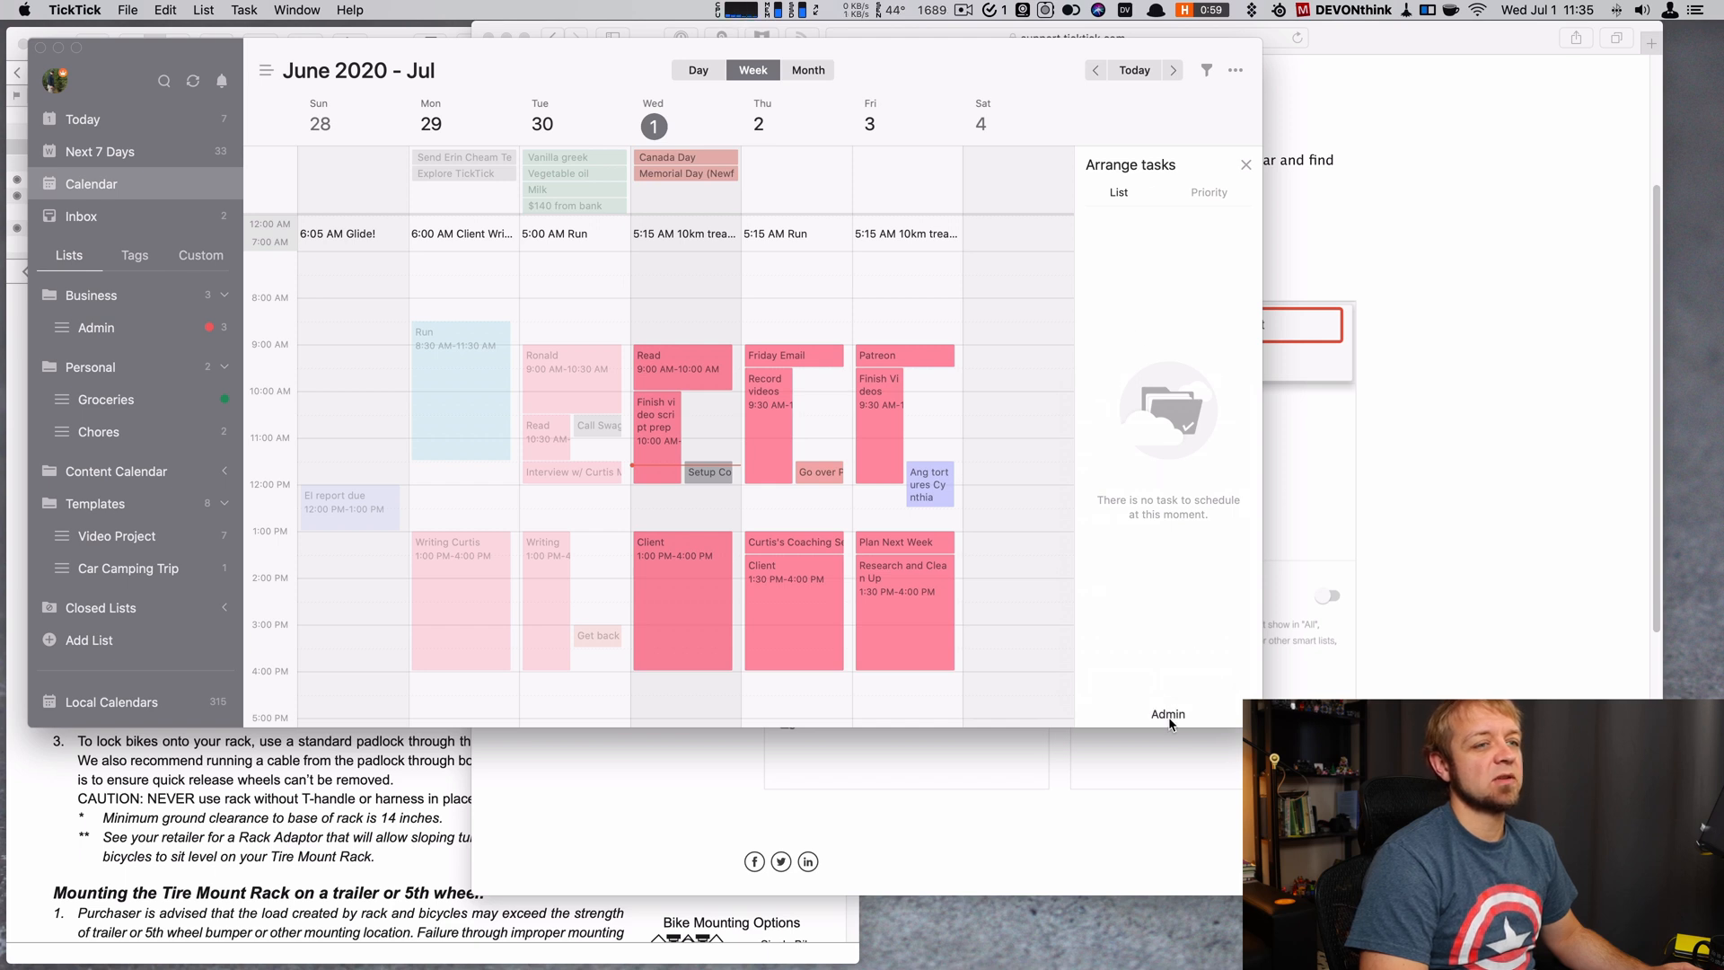
pyautogui.click(1167, 713)
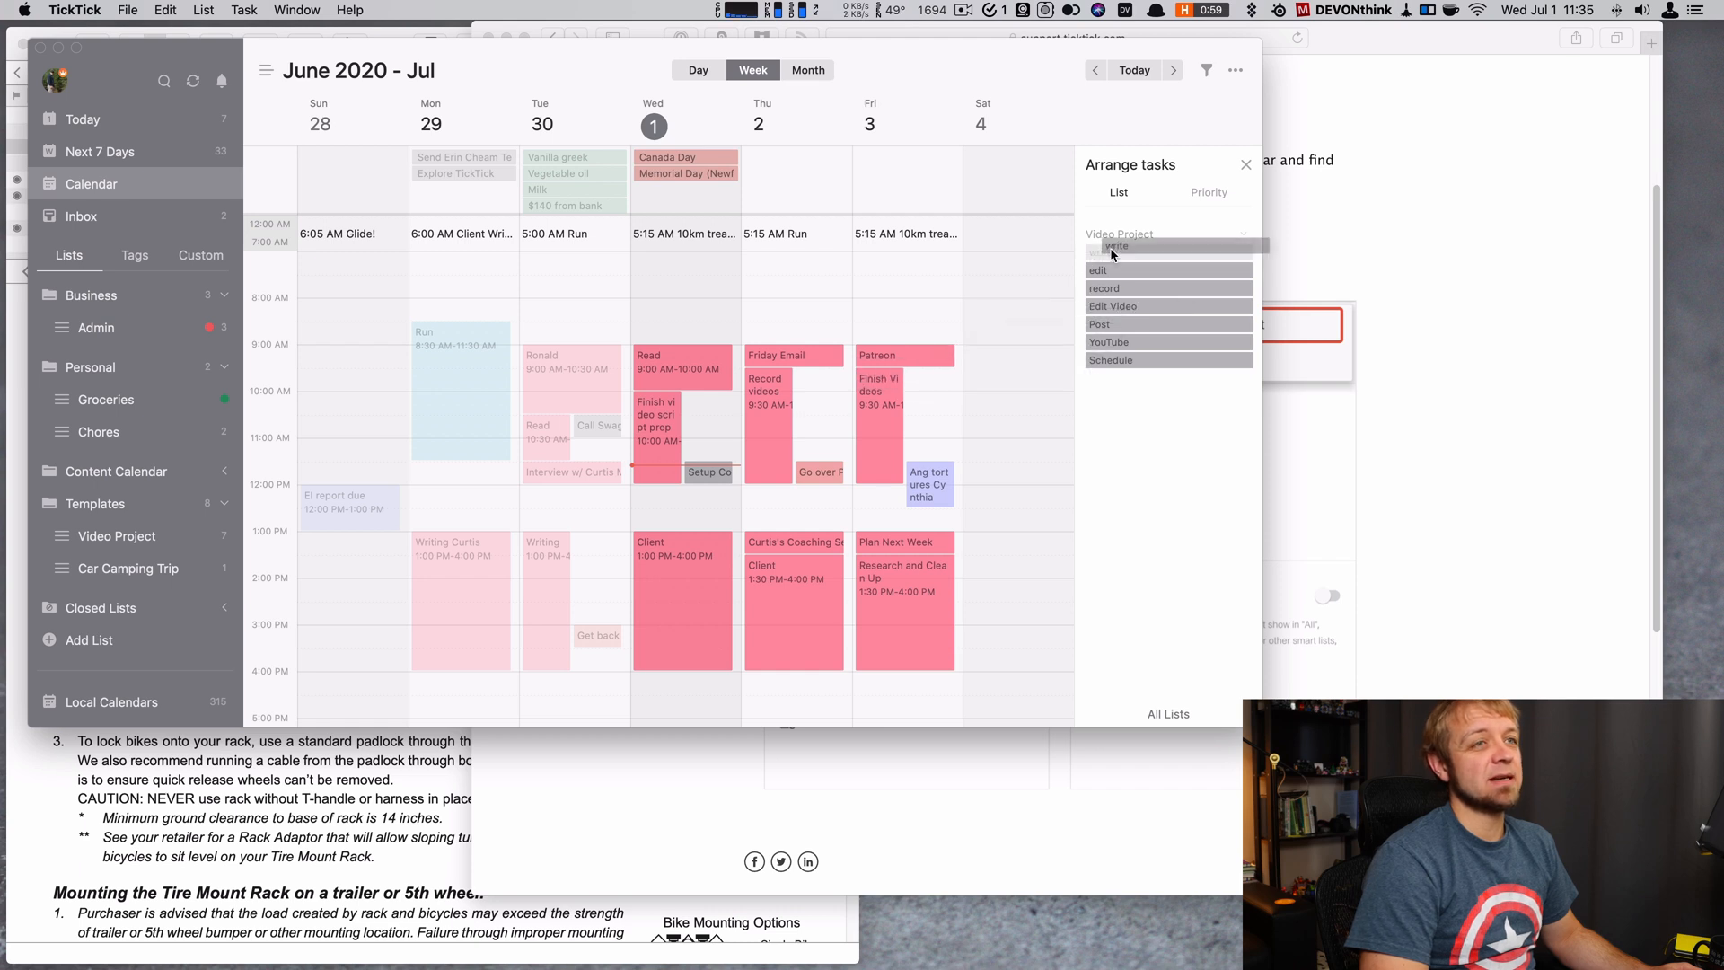
pyautogui.moveTo(1115, 472)
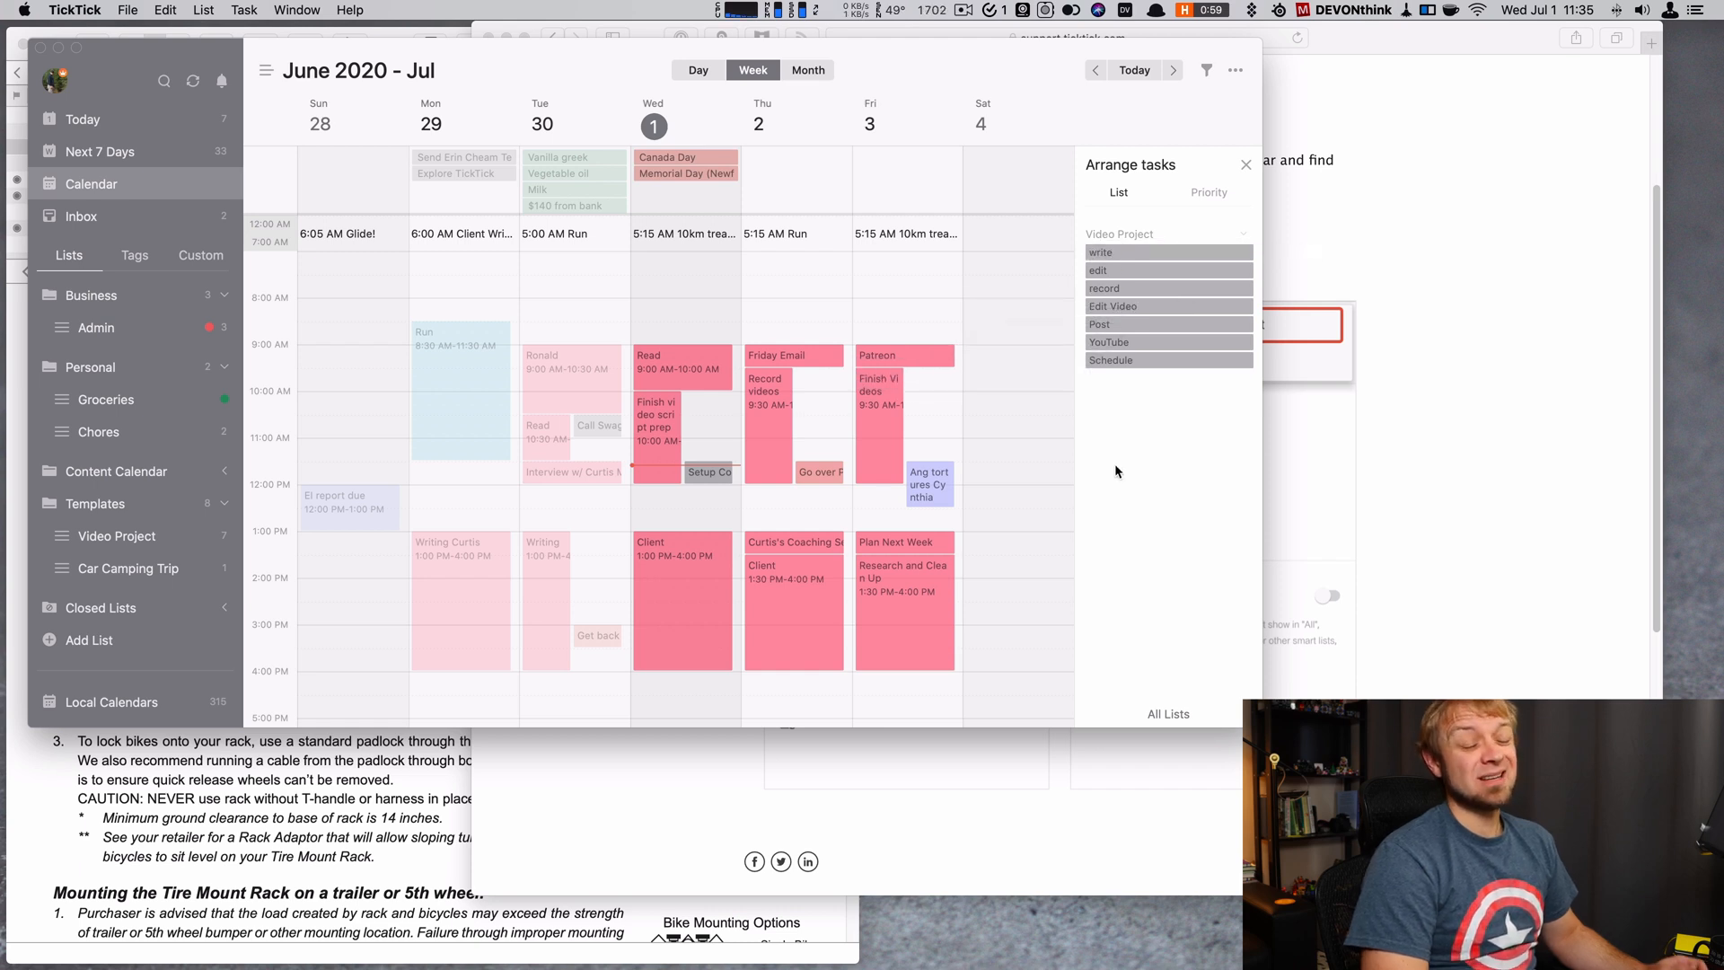